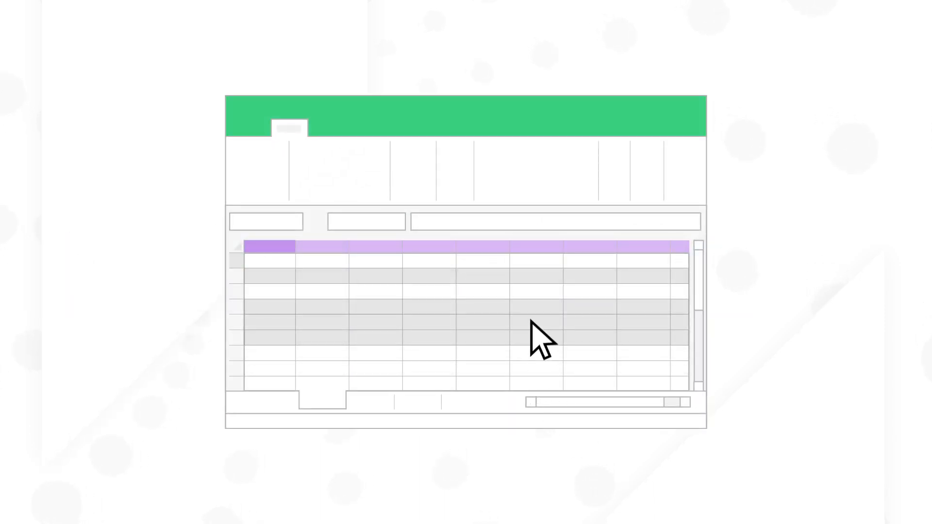
pyautogui.moveTo(574, 282)
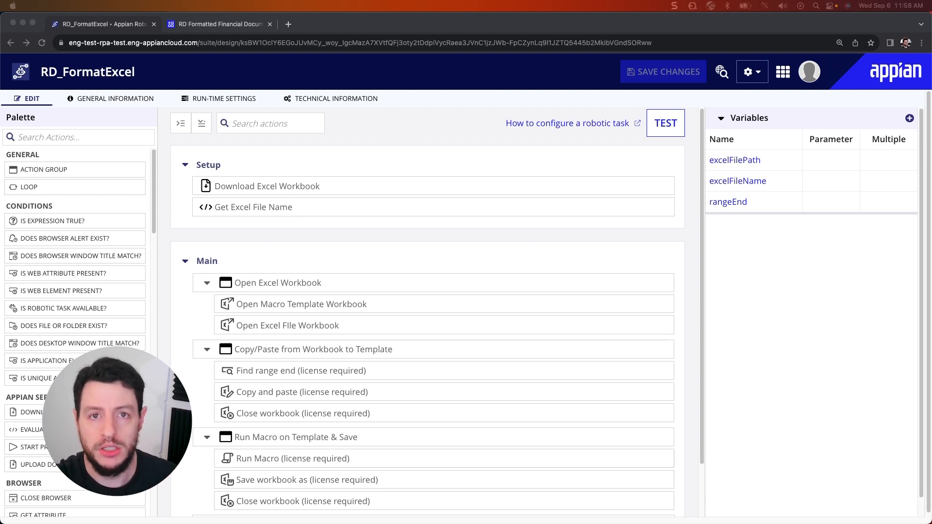
pyautogui.moveTo(891, 234)
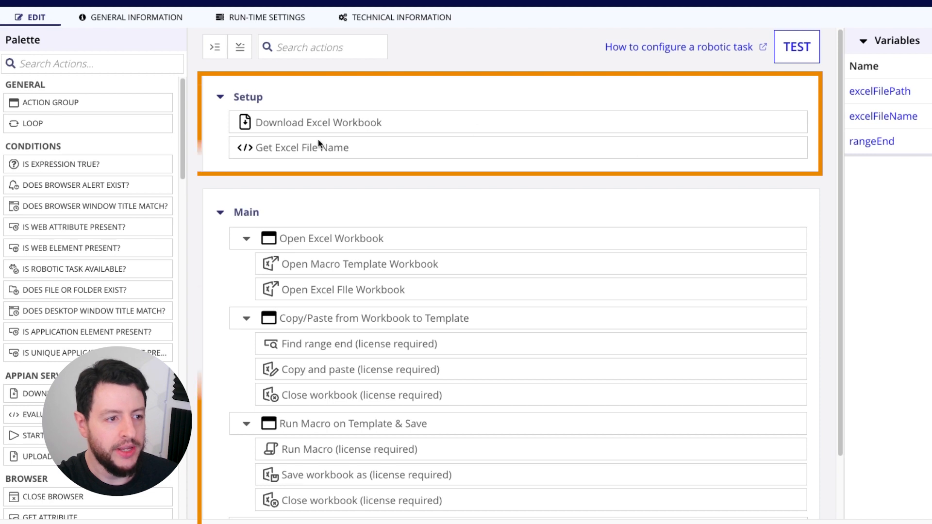
# - Select the Get Excel File Name action to show its evaluate-expression settings storing into excelFileName
pyautogui.scroll(-3)
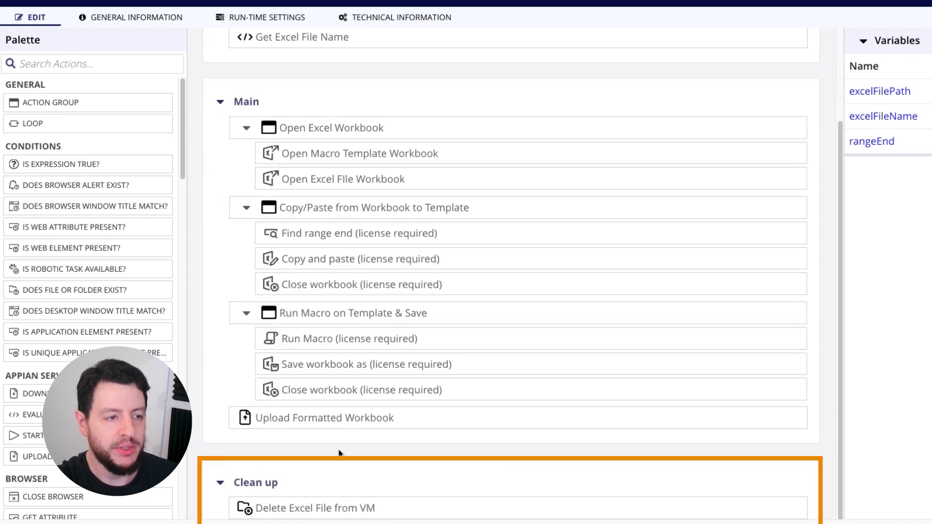
pyautogui.scroll(3)
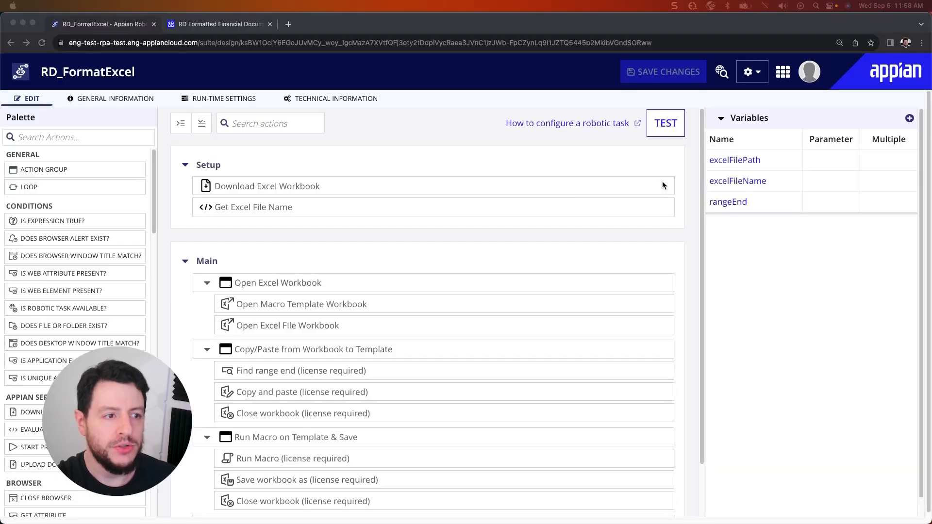
pyautogui.moveTo(325, 189)
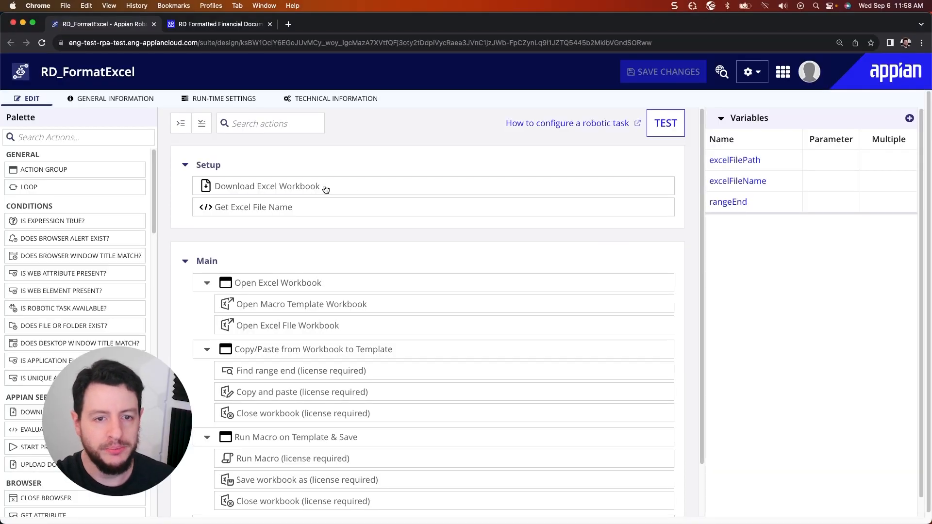
pyautogui.click(267, 187)
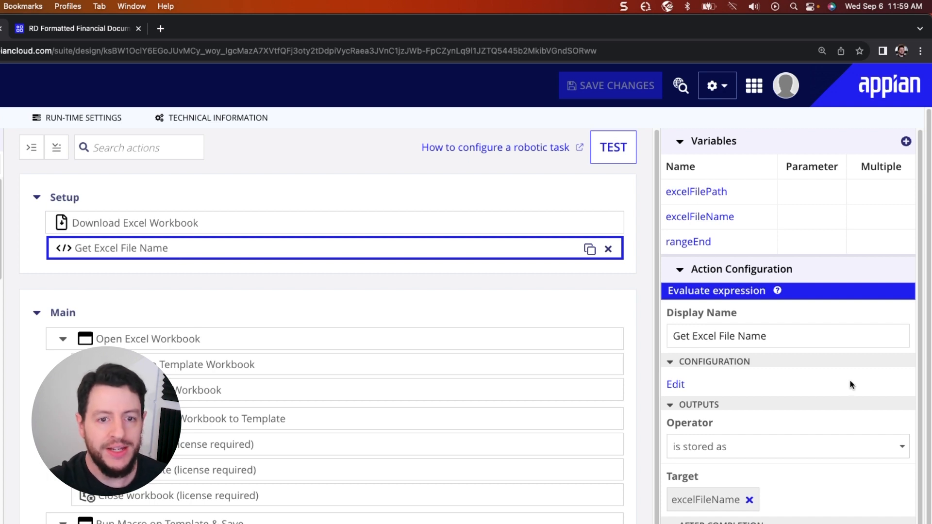
pyautogui.moveTo(668, 304)
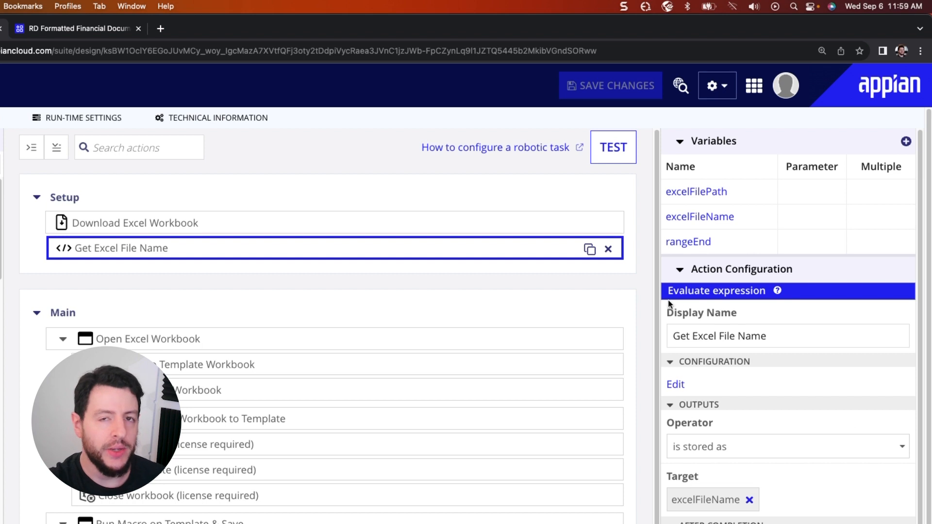
pyautogui.moveTo(698, 305)
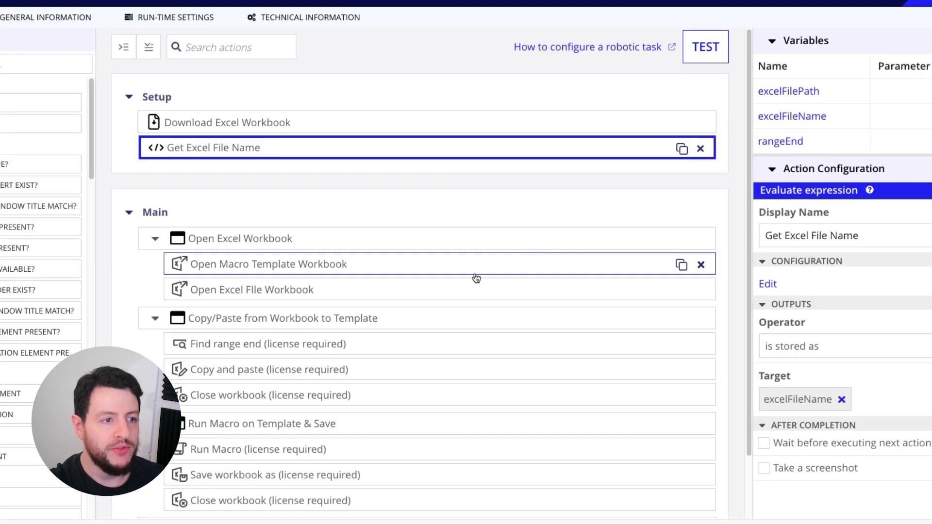
# - Select the Open Macro Template Workbook action to show its open-existing-workbook settings
pyautogui.scroll(-3)
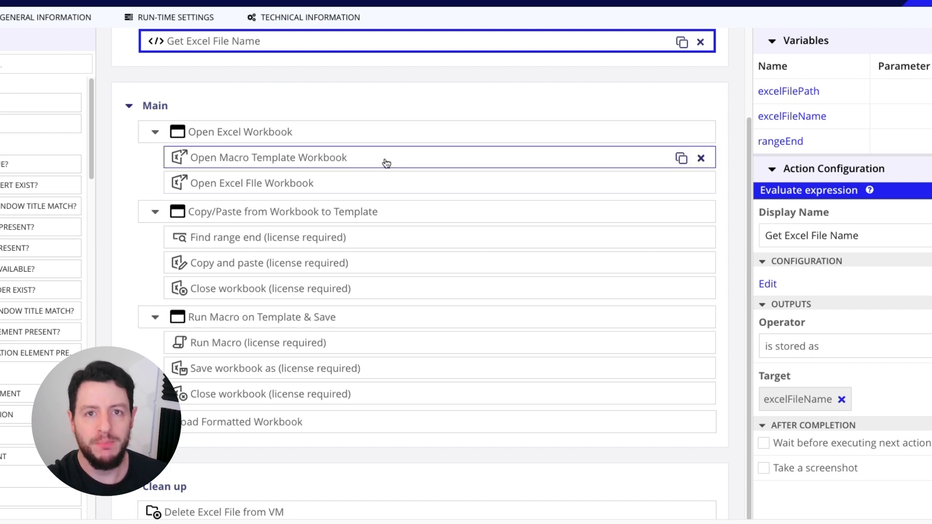
pyautogui.click(266, 157)
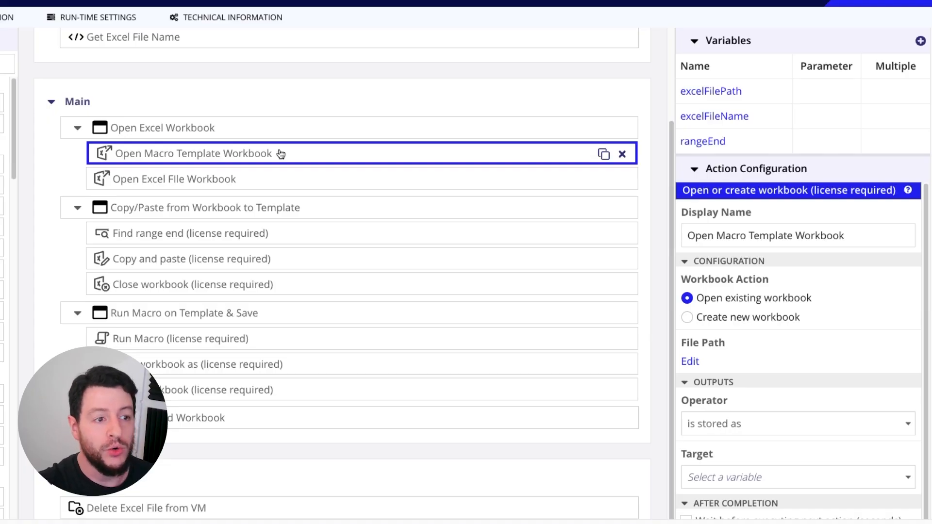
pyautogui.moveTo(277, 156)
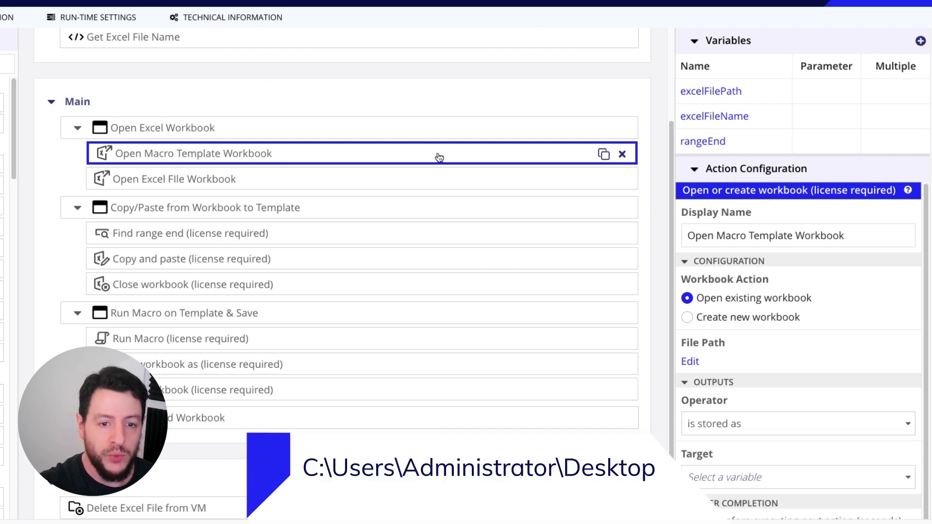
pyautogui.moveTo(700, 367)
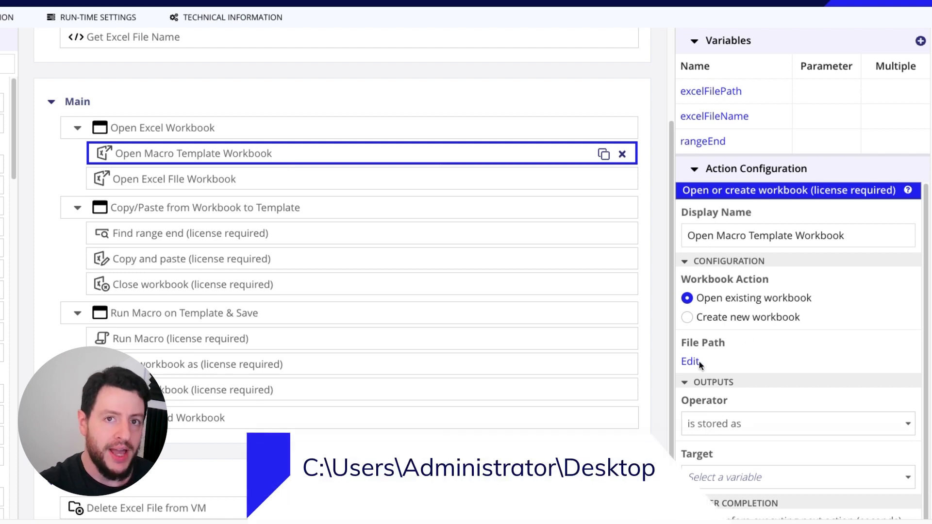
pyautogui.moveTo(704, 345)
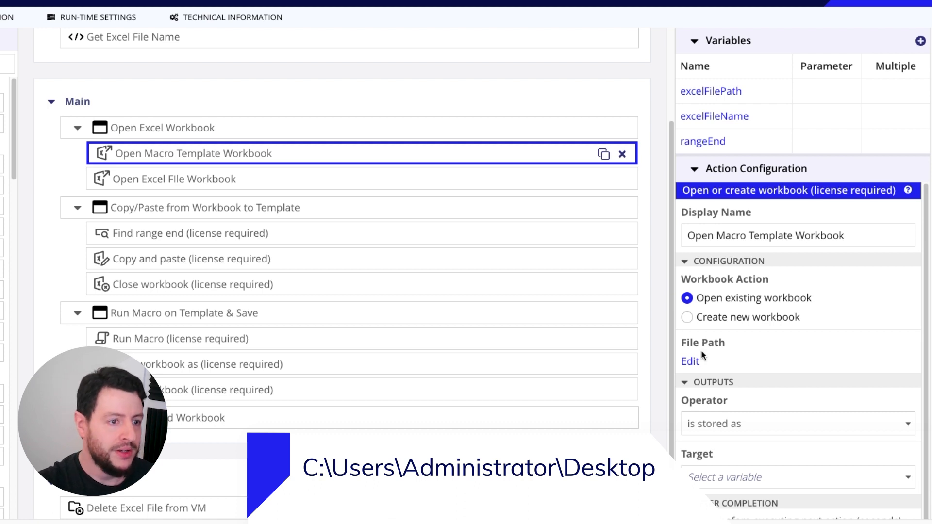
# - Select the Open Excel FIle Workbook action to show it opens the workbook at excelFilePath
pyautogui.click(176, 179)
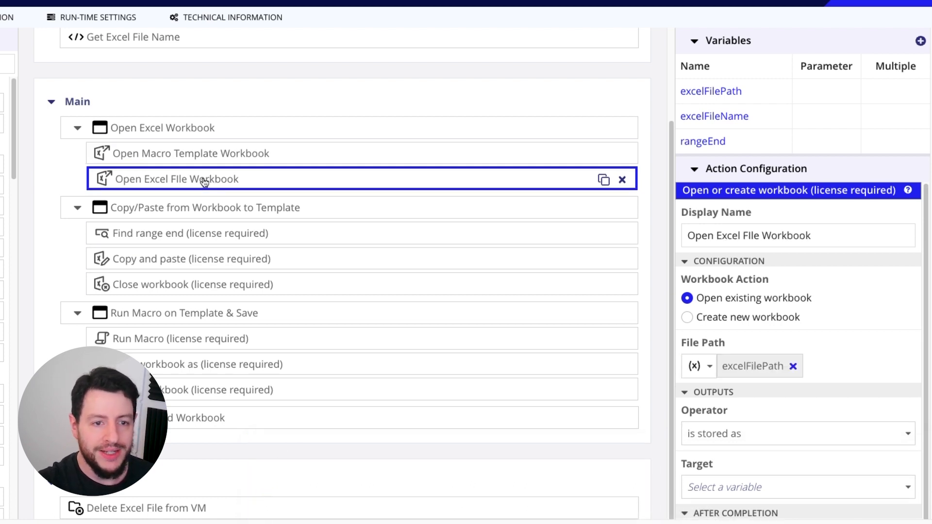
pyautogui.moveTo(843, 298)
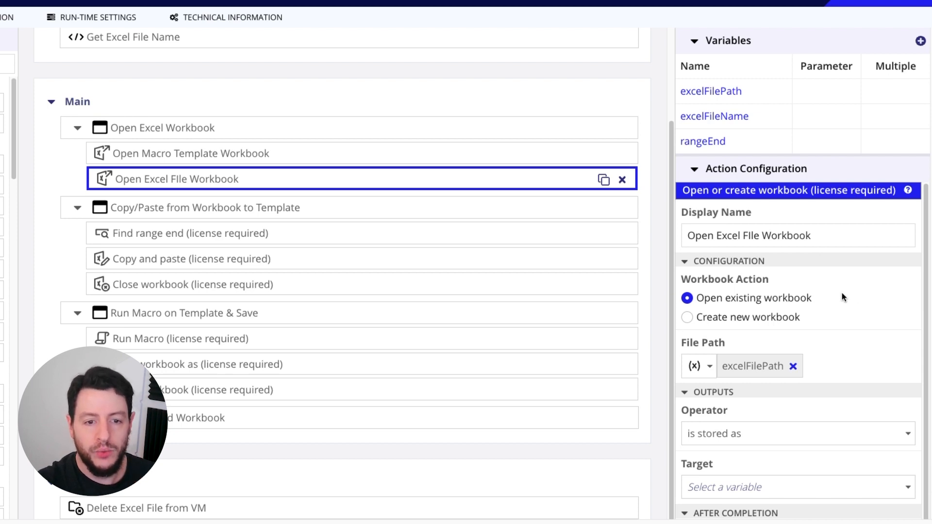
pyautogui.moveTo(722, 343)
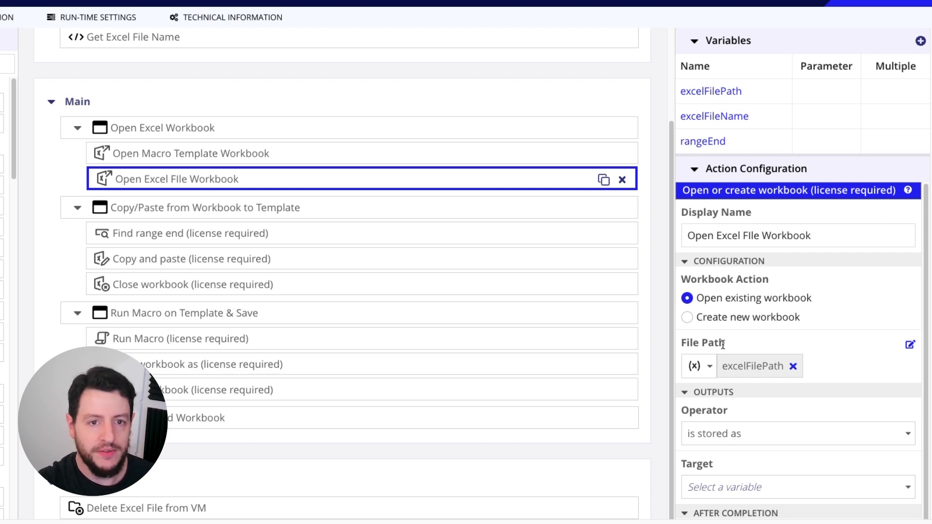
pyautogui.moveTo(663, 294)
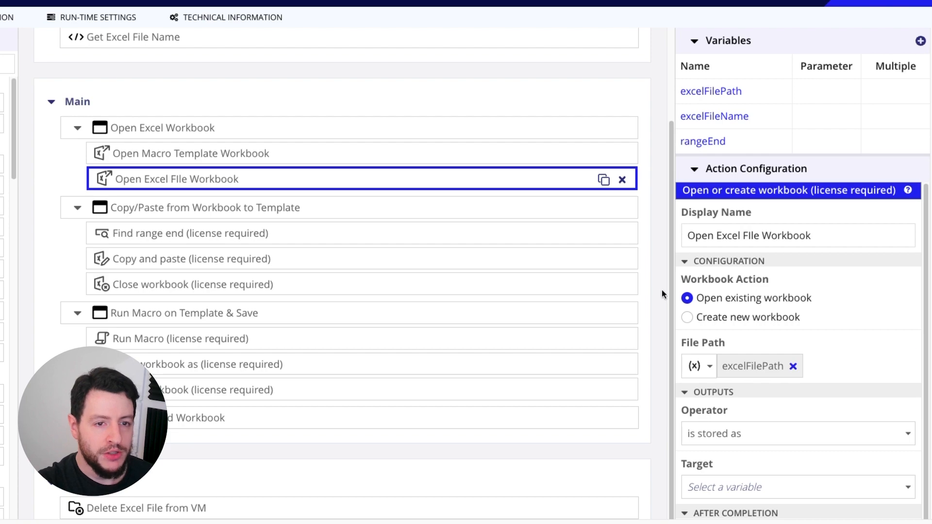
pyautogui.moveTo(435, 152)
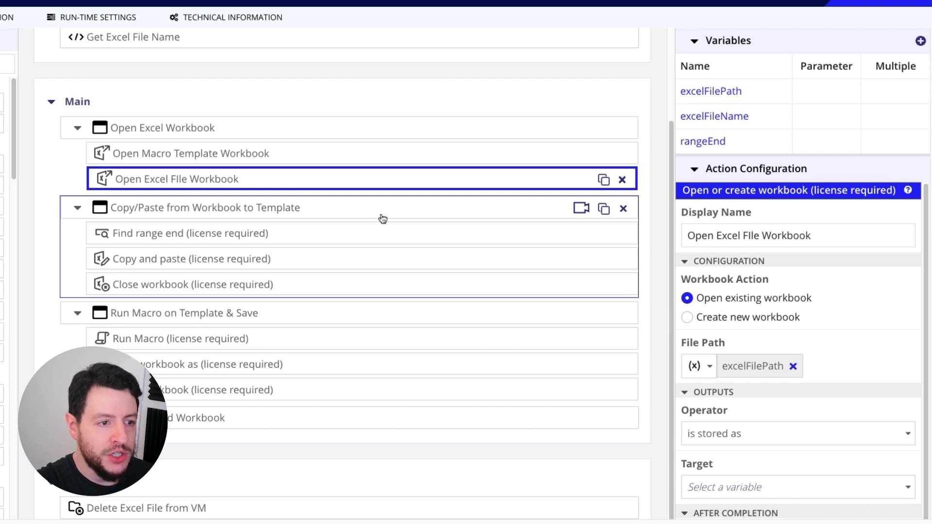
# - Select Find range end and review its A1 start, search-by-column and rangeEnd output settings
pyautogui.click(190, 233)
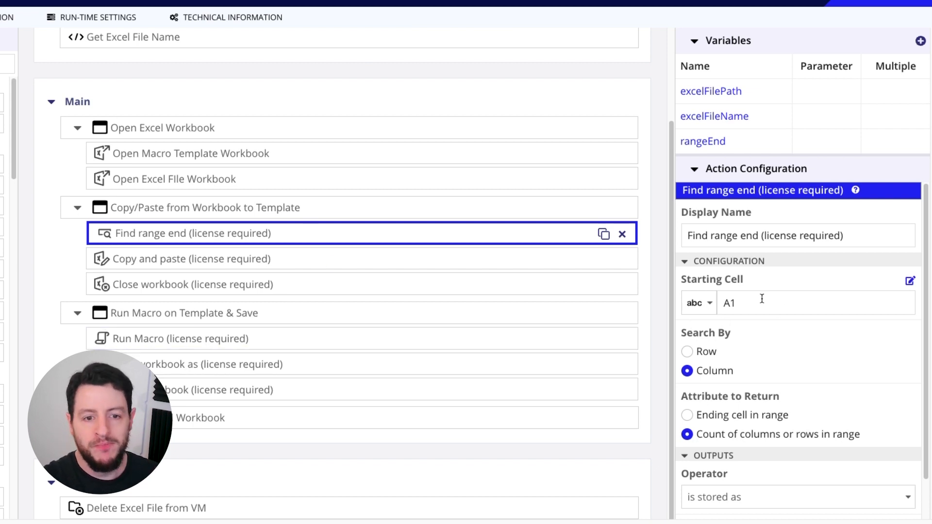
pyautogui.scroll(-3)
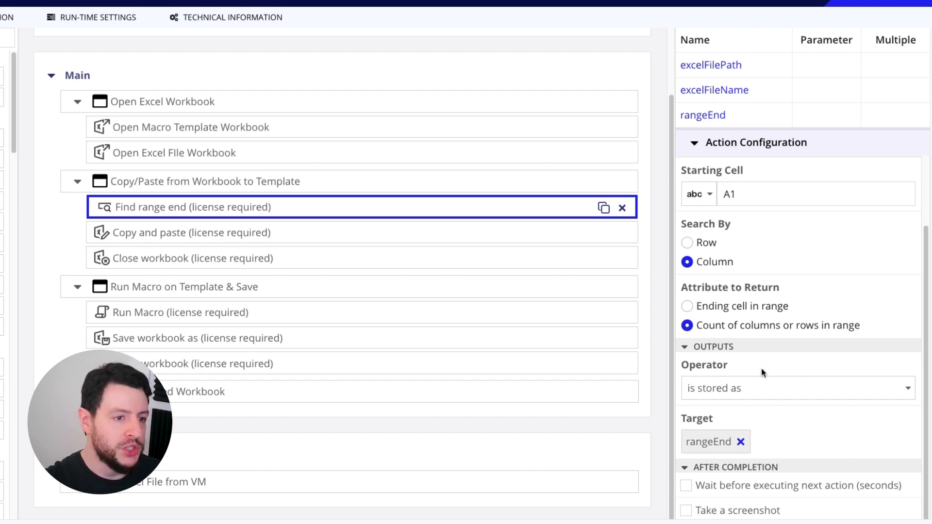
# - Select Copy and paste and review its A1 range pasted into another workbook's Sheet1 at A1
pyautogui.click(190, 232)
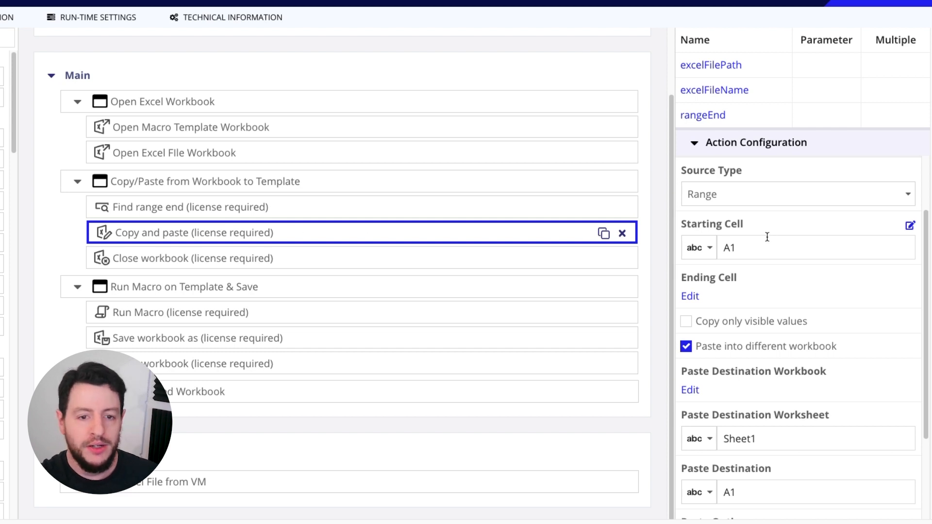
pyautogui.scroll(-3)
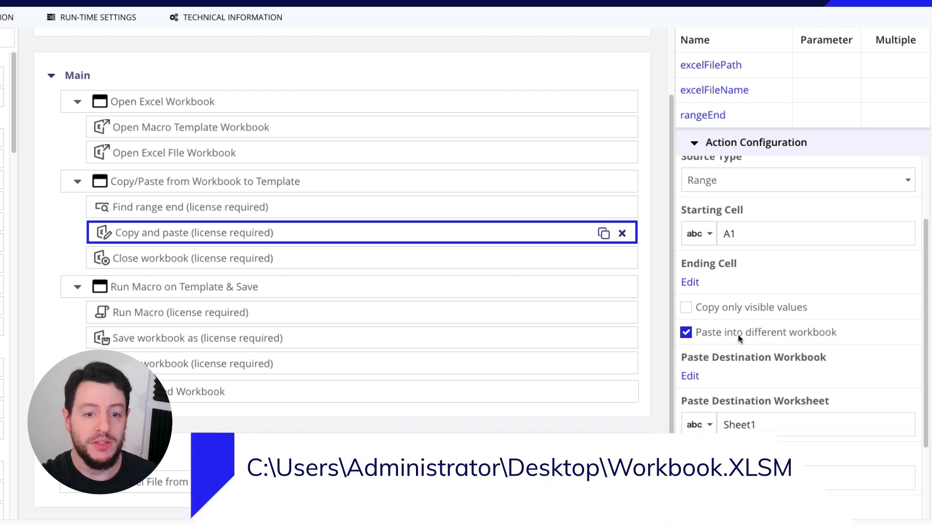
pyautogui.scroll(-3)
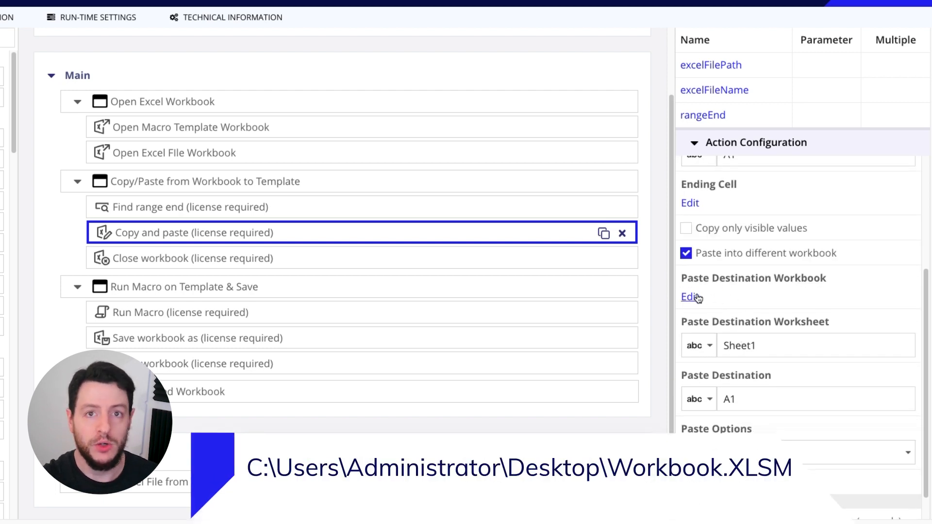
pyautogui.scroll(-3)
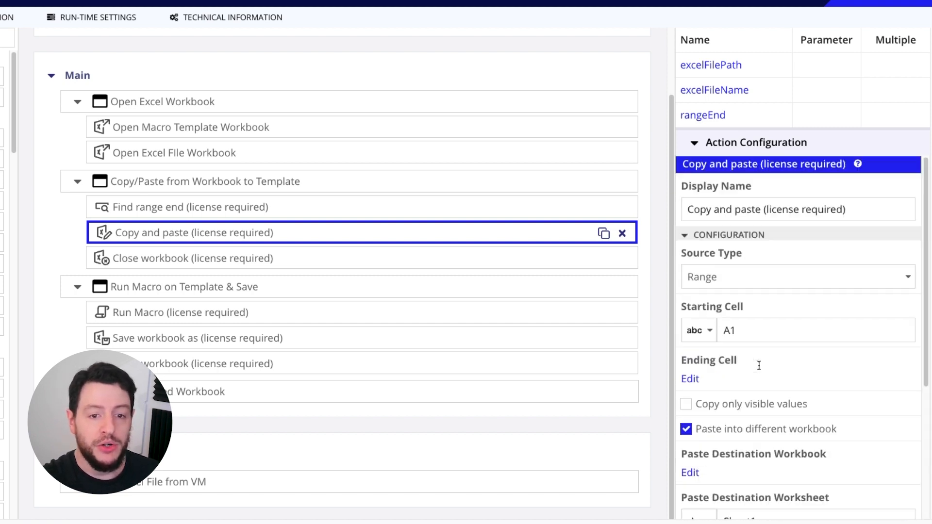
pyautogui.scroll(-3)
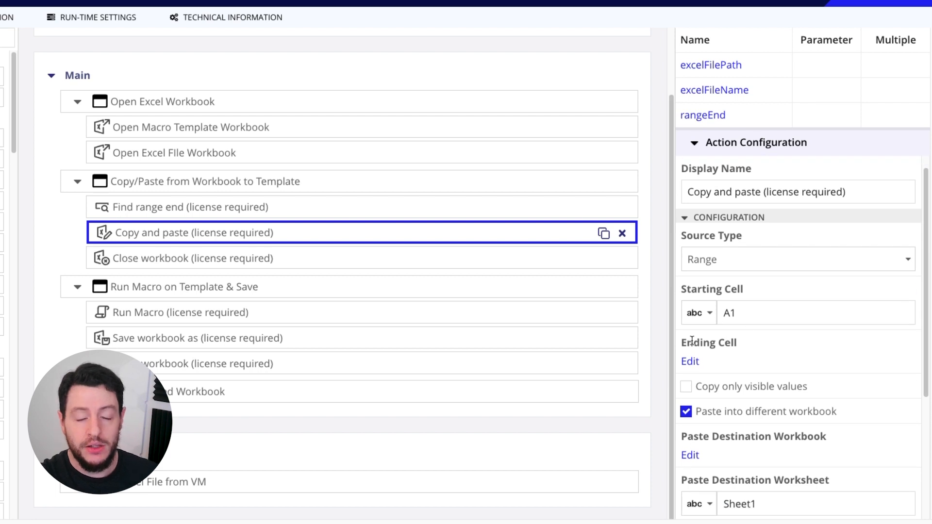
pyautogui.moveTo(721, 358)
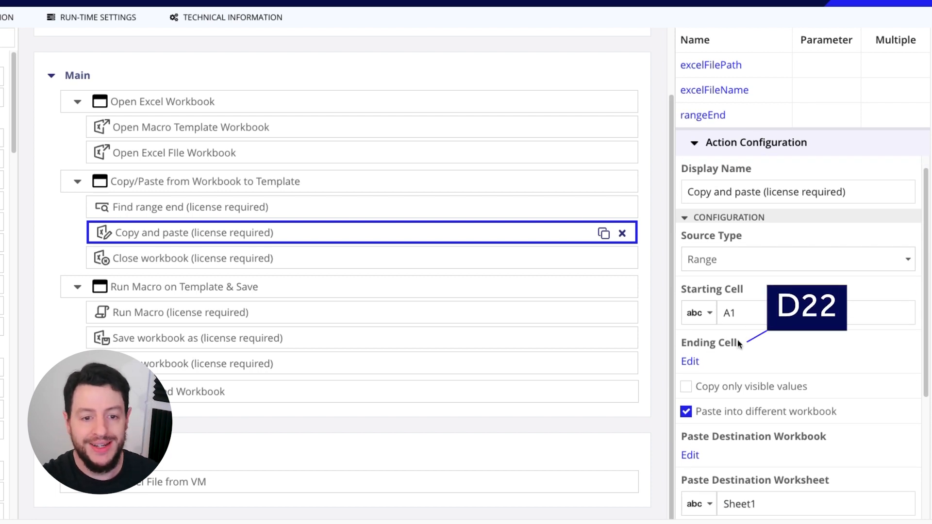
pyautogui.moveTo(712, 359)
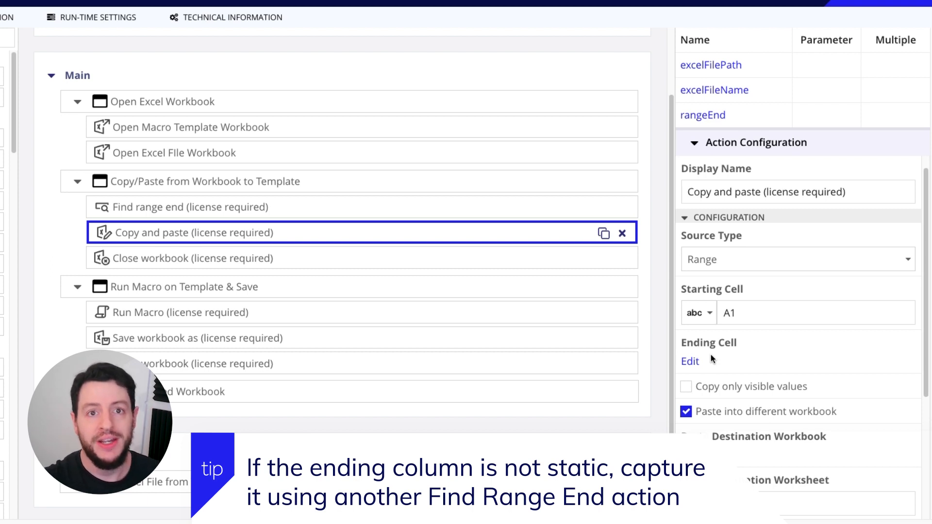
pyautogui.moveTo(708, 306)
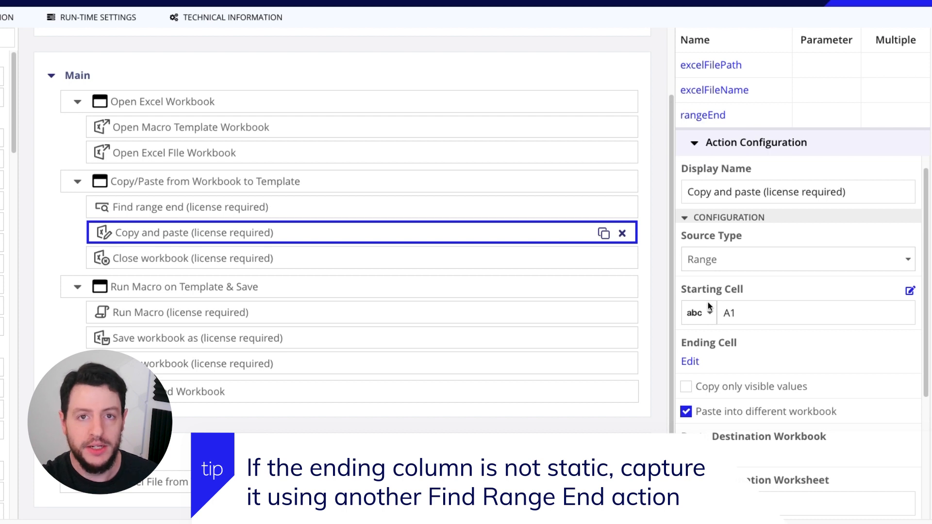
pyautogui.moveTo(709, 312)
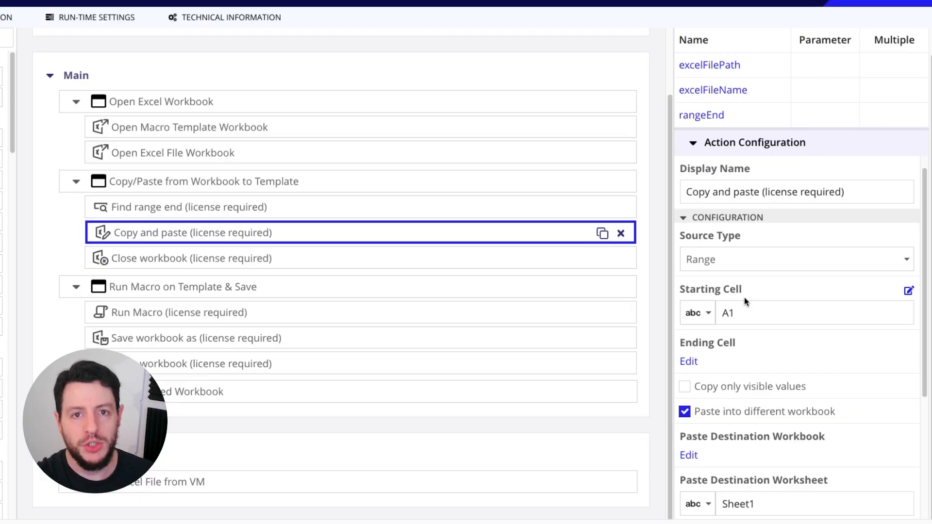
pyautogui.moveTo(665, 275)
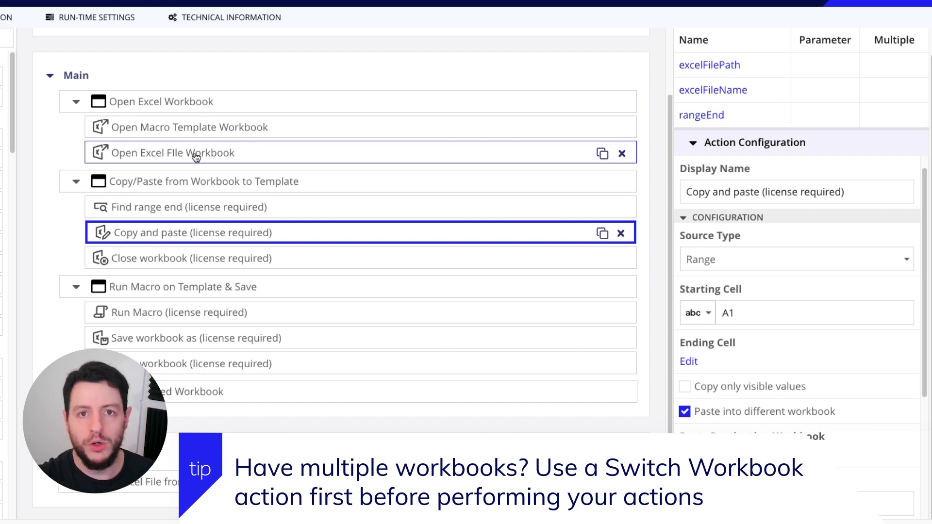
pyautogui.moveTo(196, 154)
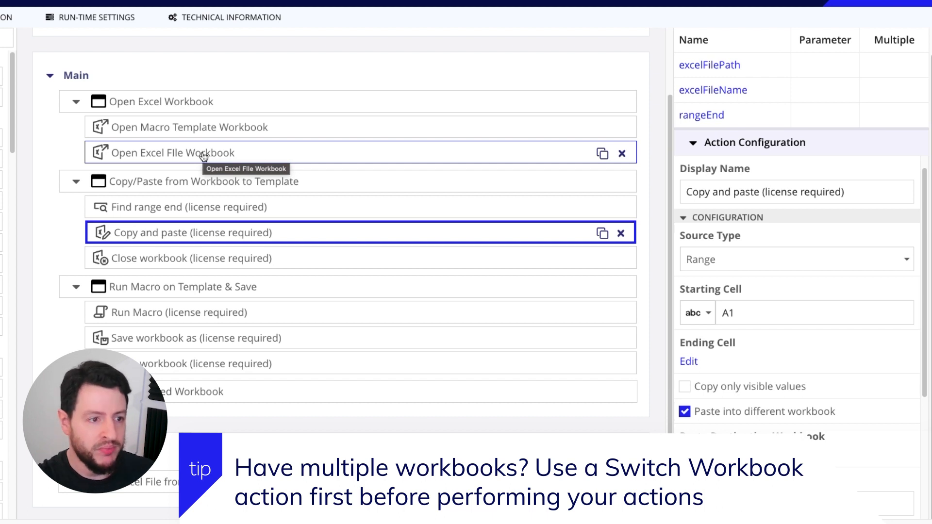
pyautogui.moveTo(210, 232)
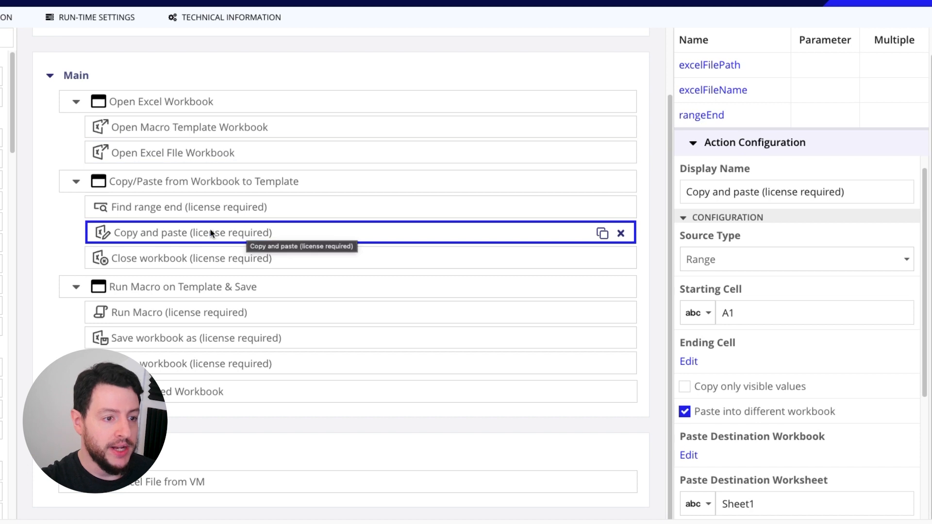
pyautogui.click(193, 258)
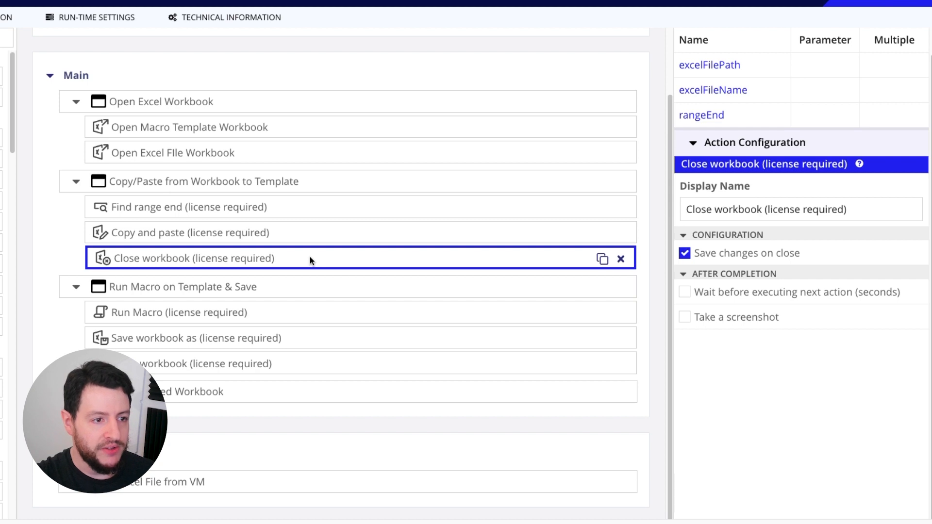
pyautogui.moveTo(283, 232)
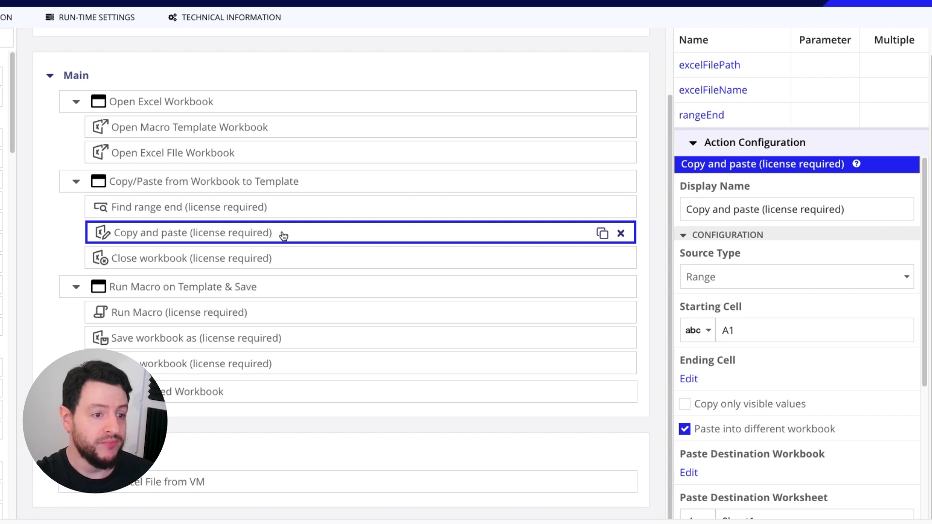
# - Select the first Close workbook step to show it saves changes on close
pyautogui.click(193, 258)
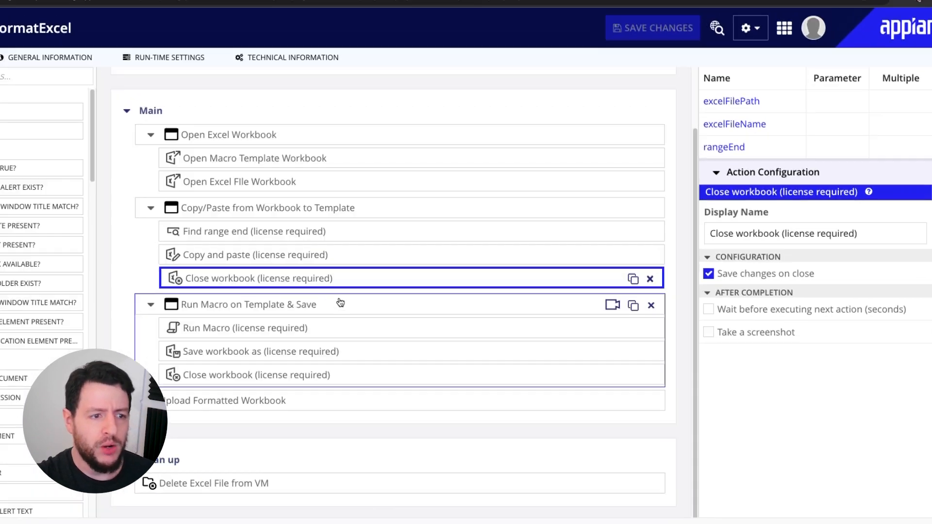
# - Expand Run Macro on Template & Save and show the Run Macro step running FormatExcelFile
pyautogui.click(250, 305)
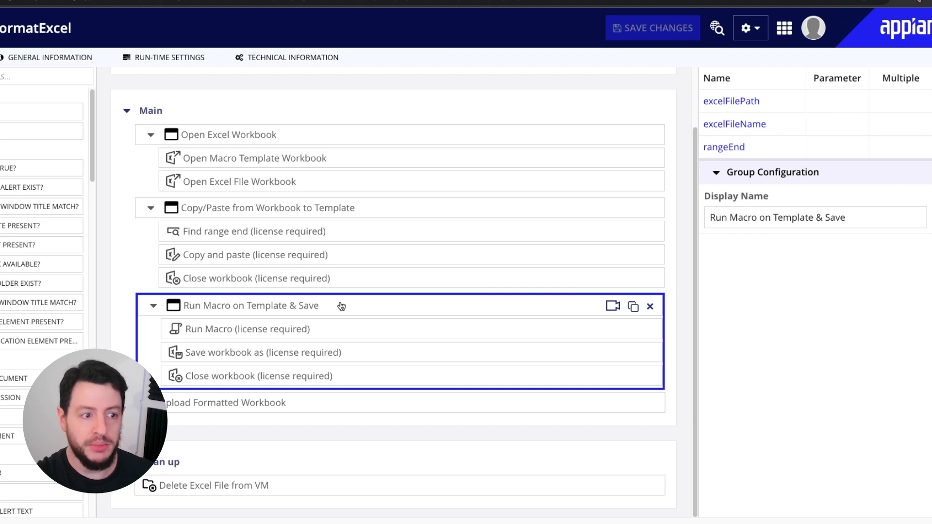
pyautogui.click(256, 277)
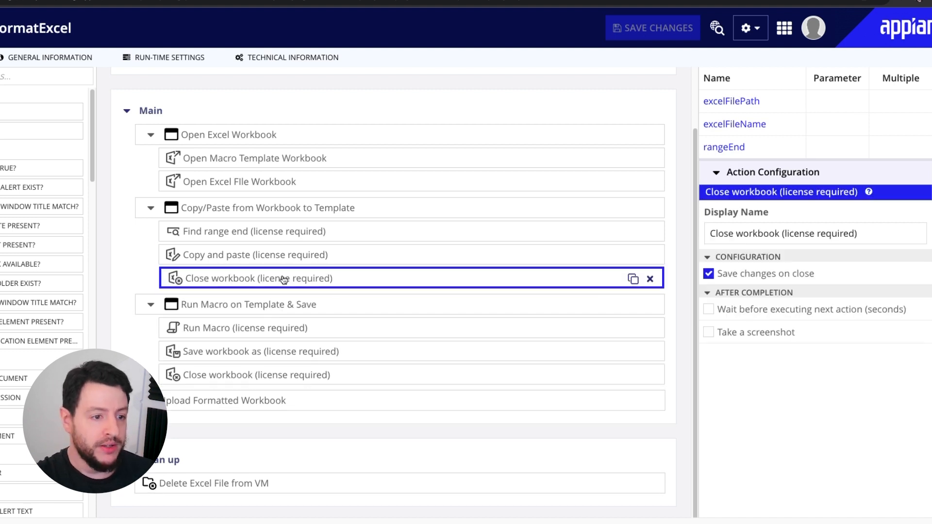
pyautogui.click(243, 327)
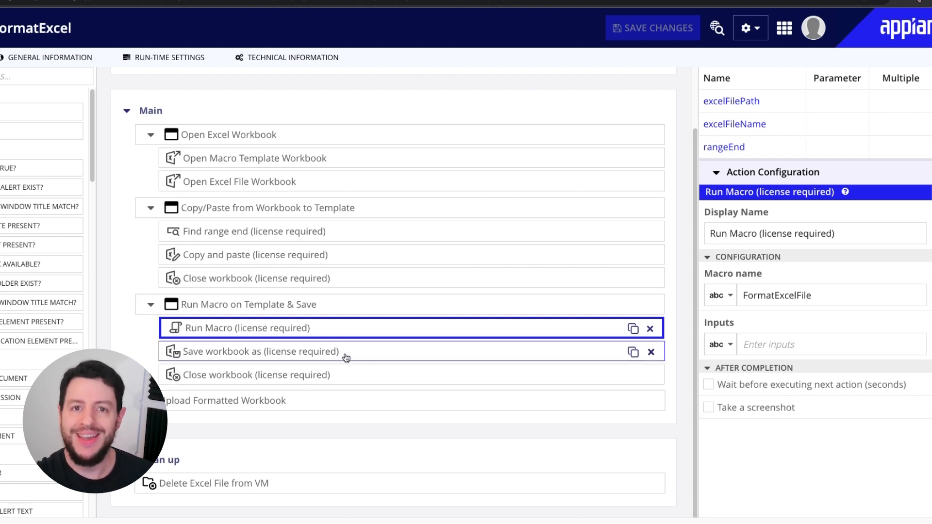
# - Select Save workbook as to show it saves an XLSX named by excelFileName, replacing any existing file
pyautogui.click(261, 352)
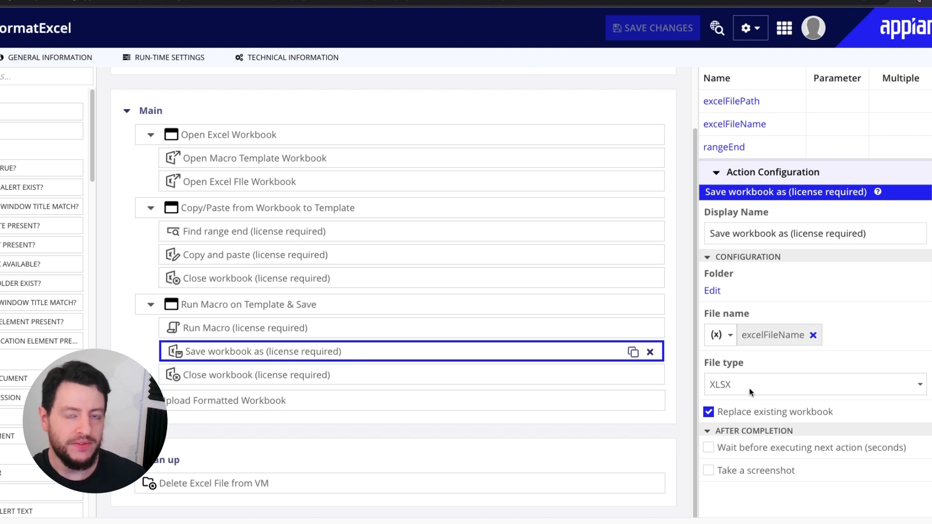
pyautogui.moveTo(750, 391)
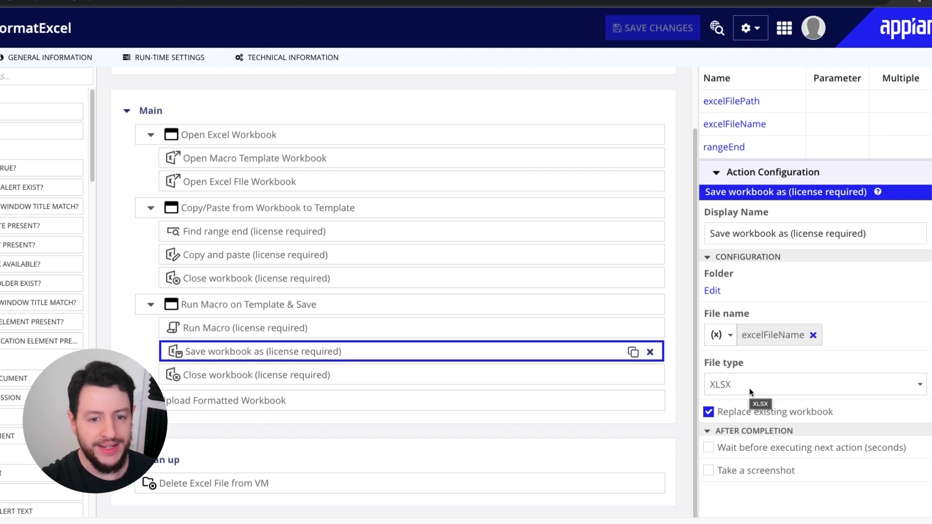
pyautogui.moveTo(770, 415)
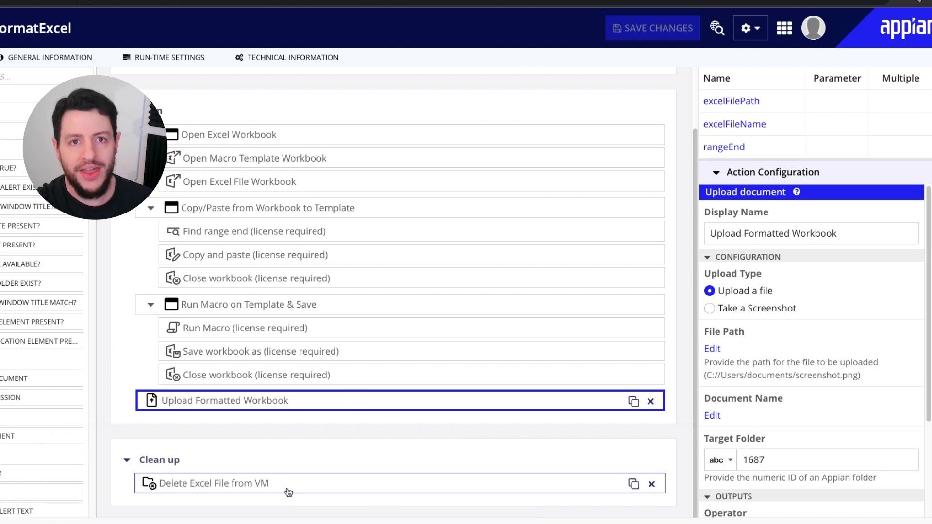
# - Select the Delete Excel File from VM clean-up step, which deletes the file at excelFilePath
pyautogui.click(214, 482)
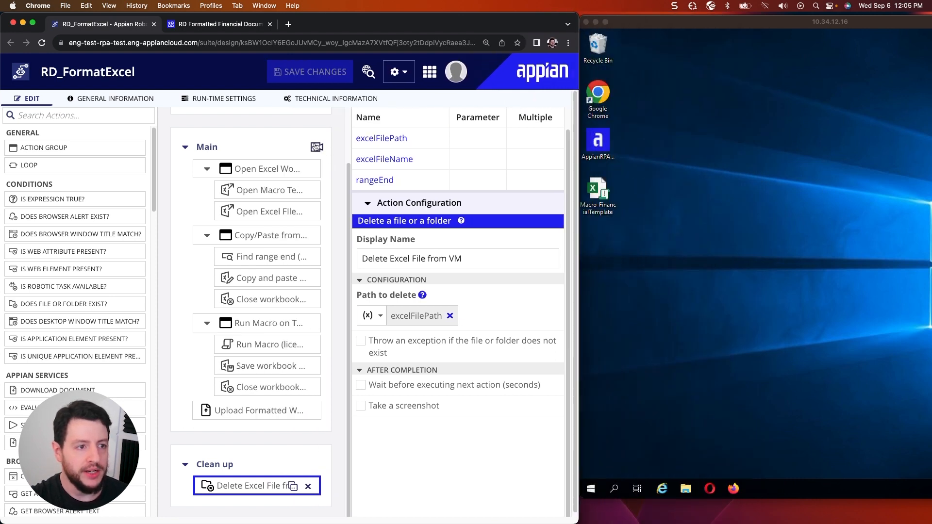
pyautogui.scroll(3)
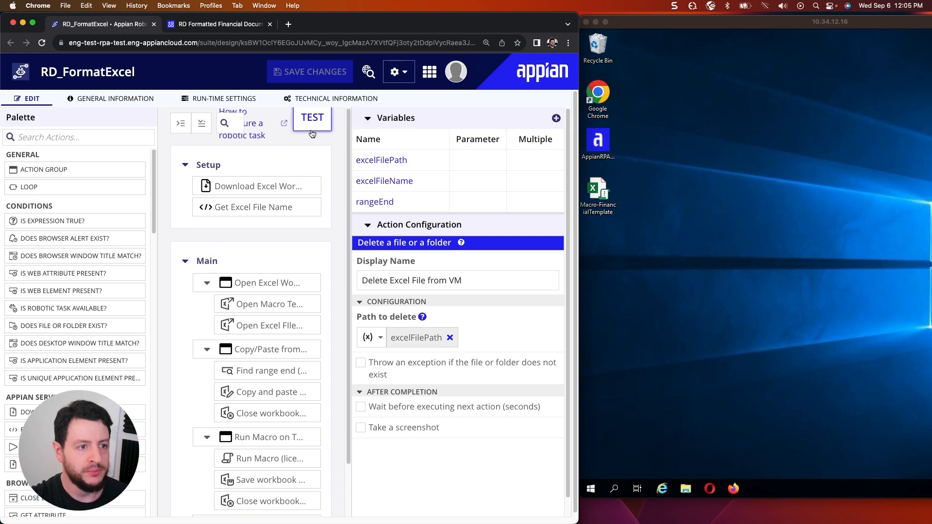
# - Launch a test run of RD_FormatExcel with the Debugging? option ticked
pyautogui.click(311, 118)
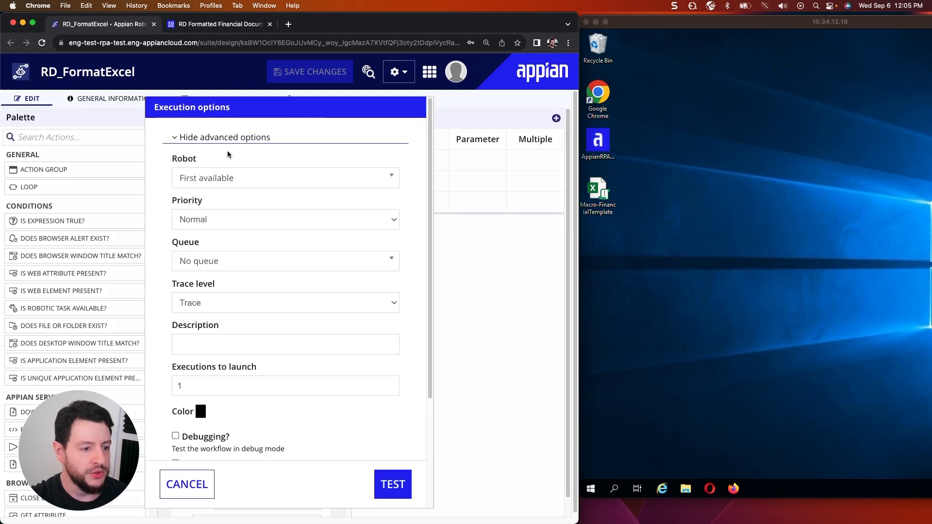
pyautogui.click(175, 436)
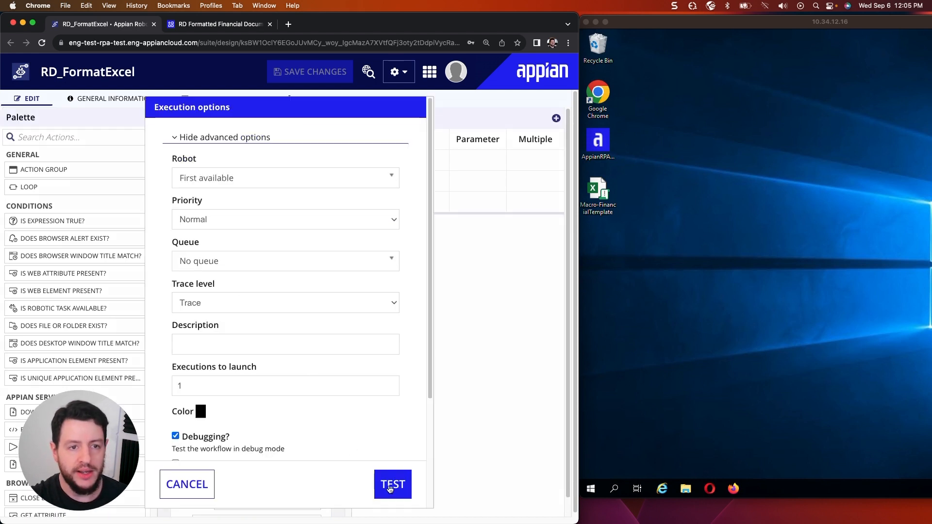
pyautogui.click(392, 485)
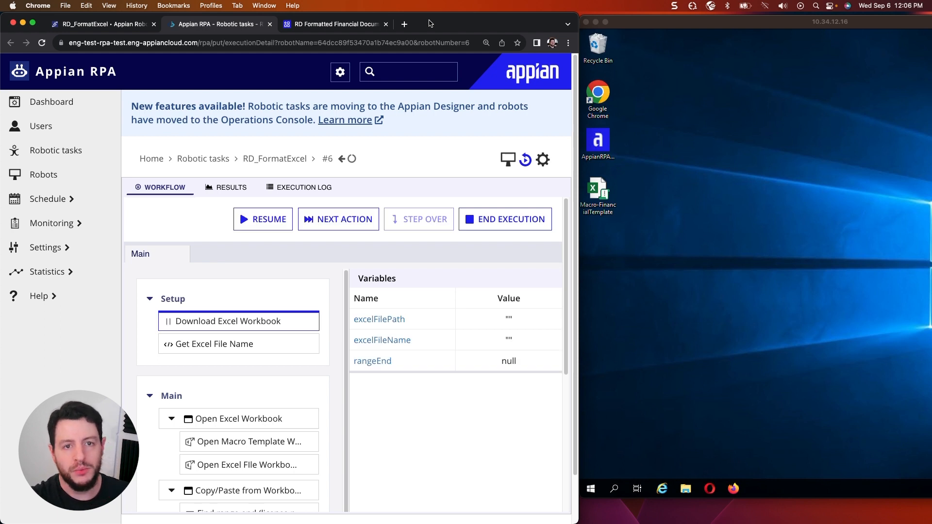
pyautogui.moveTo(729, 107)
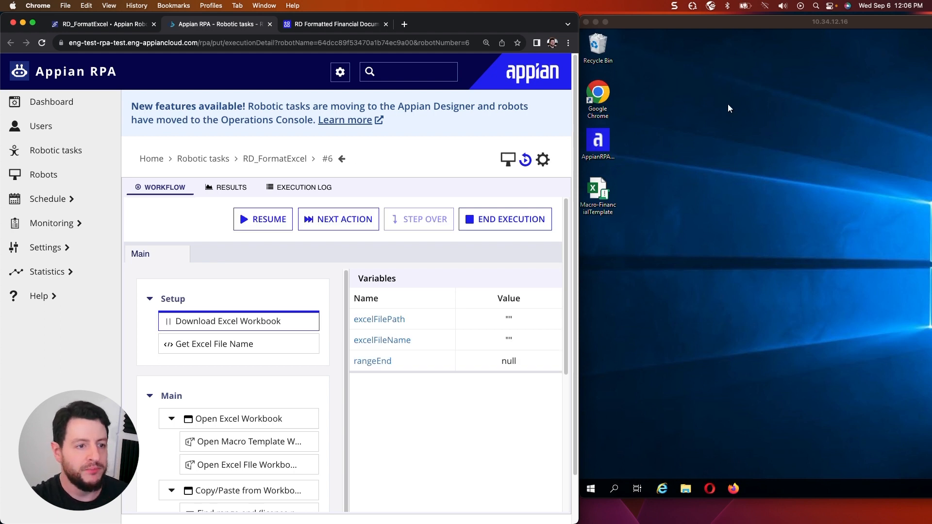
pyautogui.moveTo(337, 219)
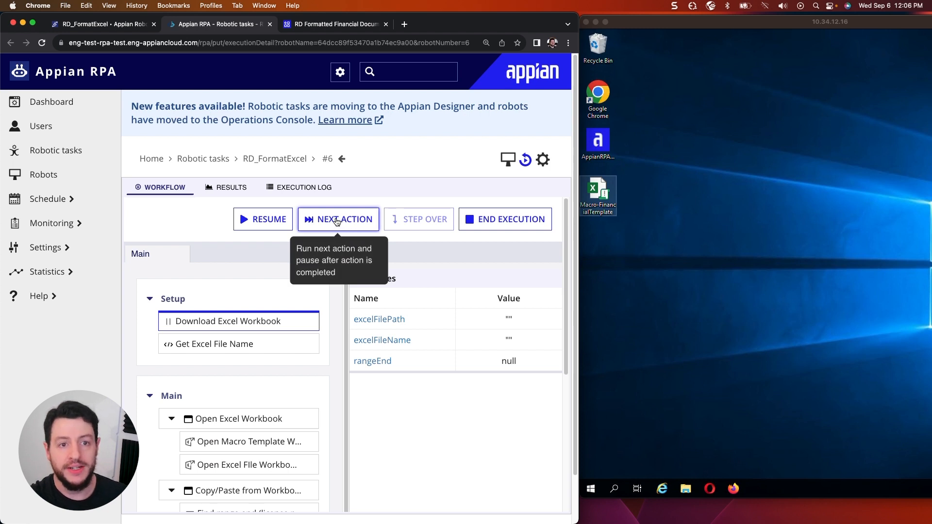
pyautogui.click(338, 218)
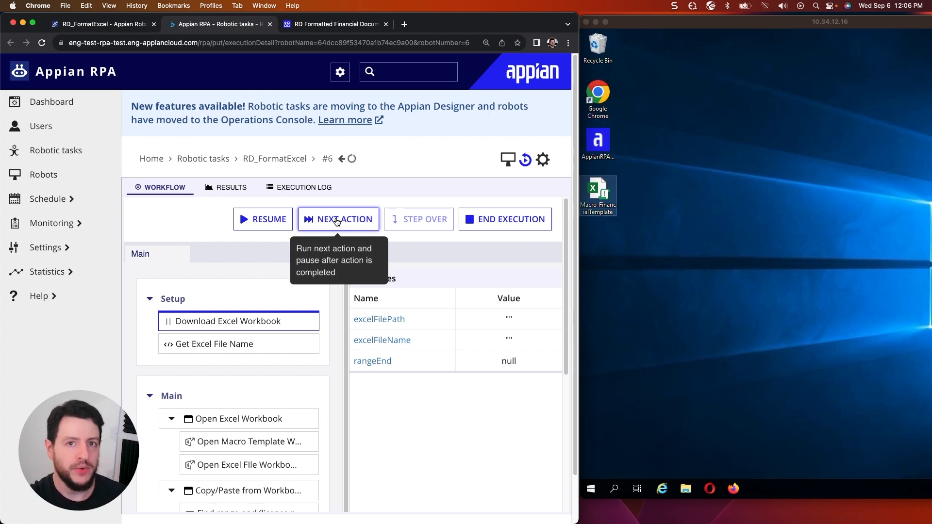
pyautogui.click(338, 219)
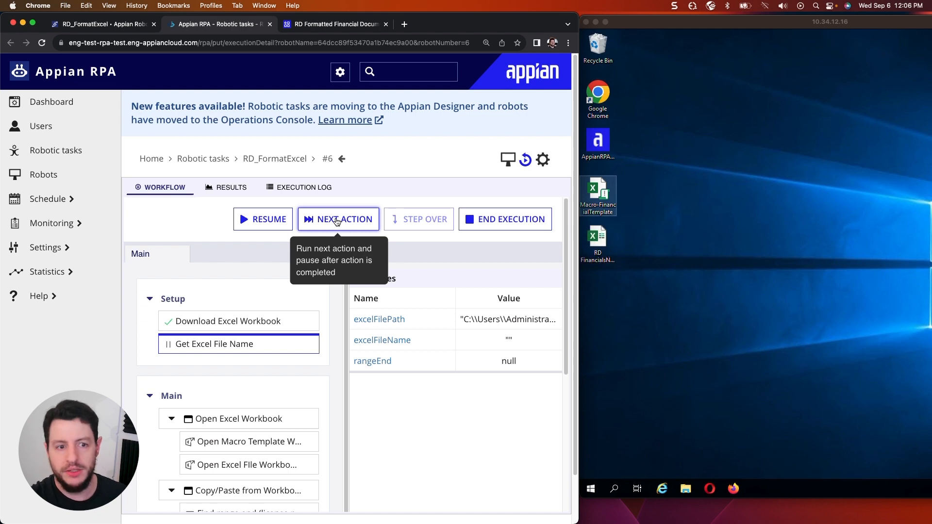
pyautogui.moveTo(579, 231)
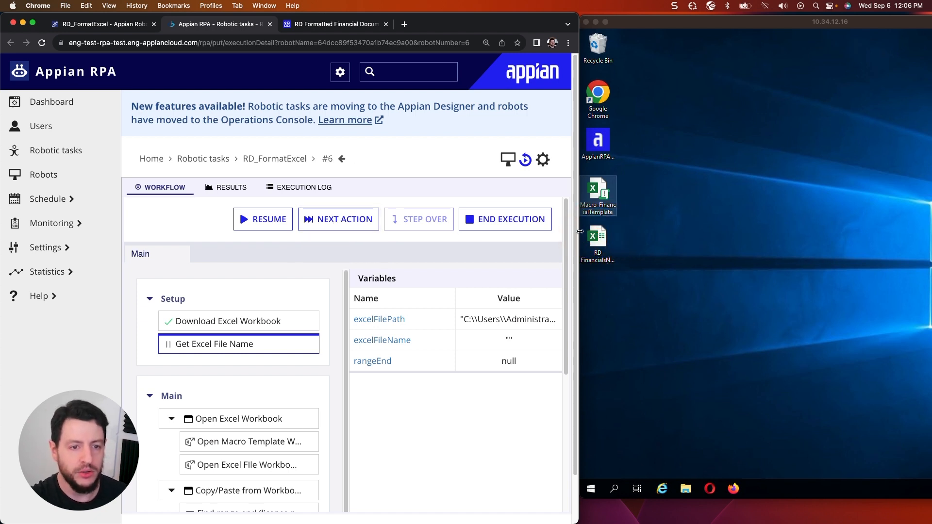
pyautogui.moveTo(597, 237)
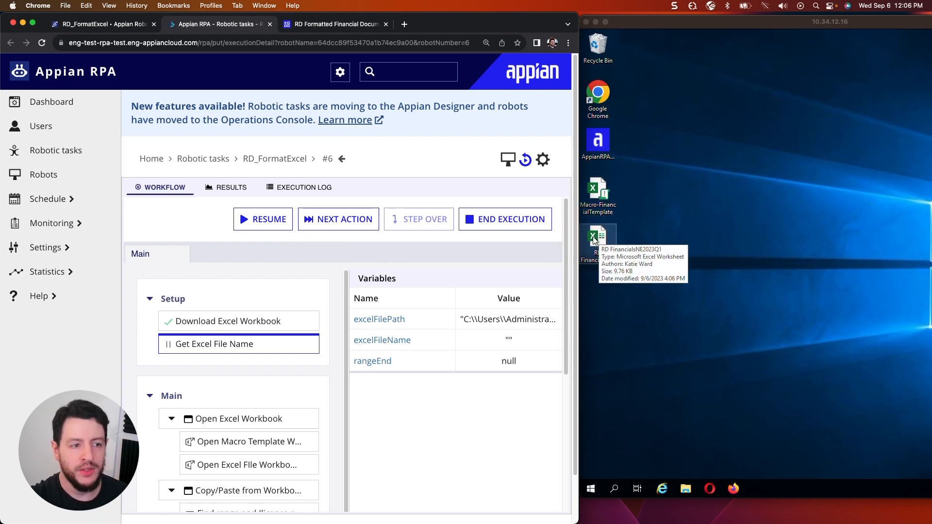
pyautogui.moveTo(337, 218)
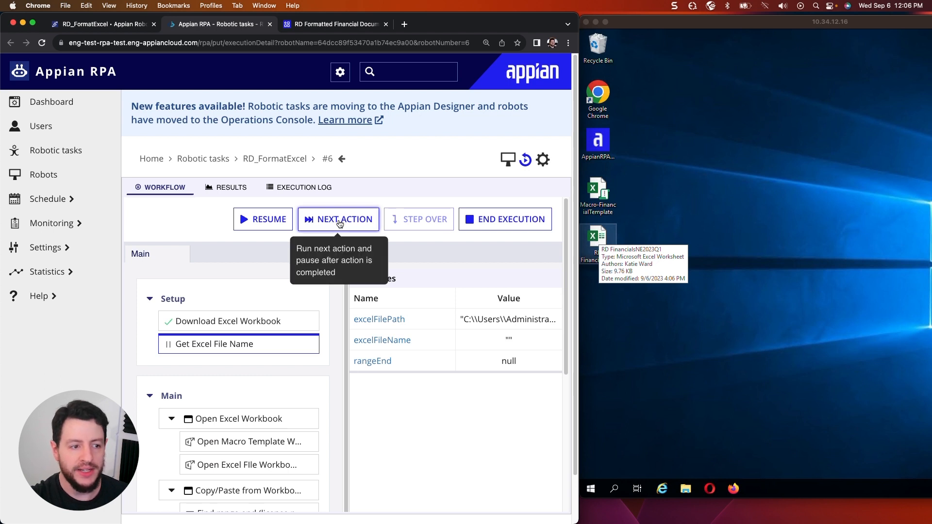
pyautogui.click(338, 218)
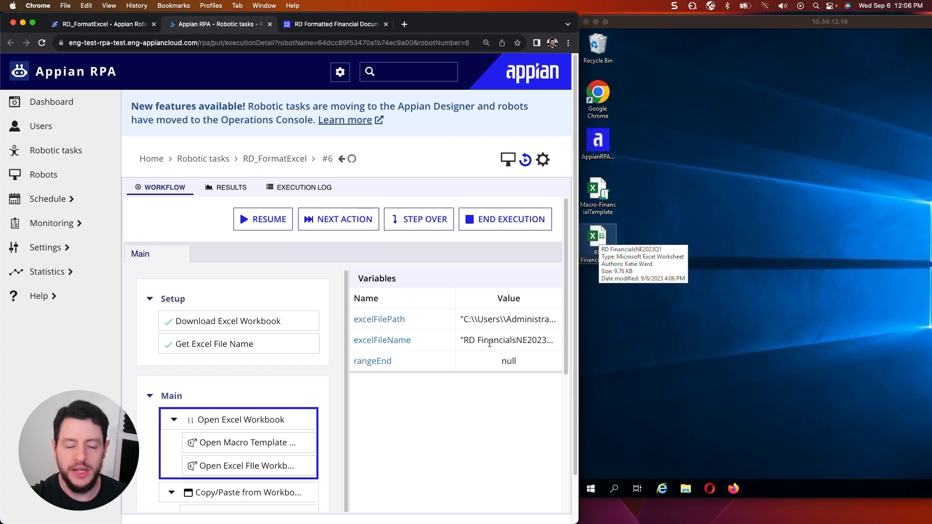
pyautogui.moveTo(508, 340)
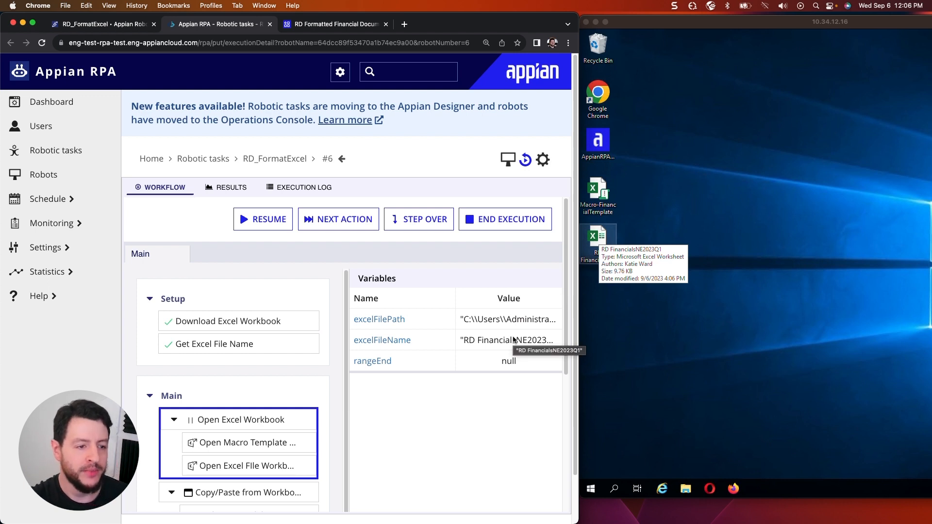
pyautogui.moveTo(465, 384)
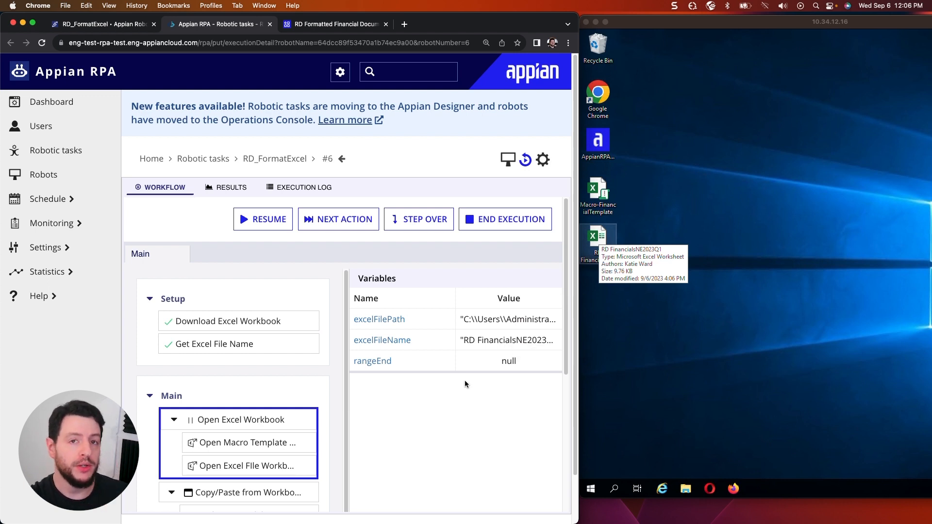
pyautogui.moveTo(456, 372)
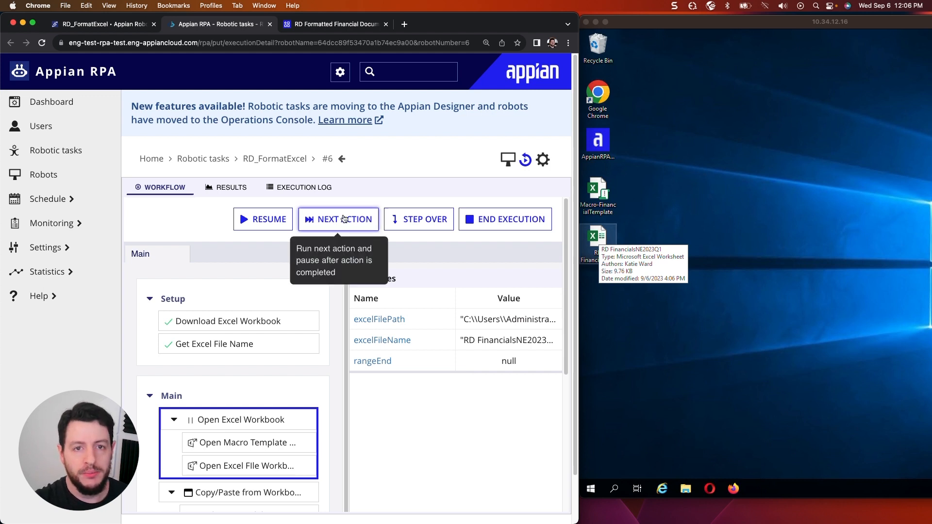
# - Advance the debug run through Open Macro Template and Open Excel File Workbook for RD FinancialsNE2023Q1
pyautogui.click(338, 218)
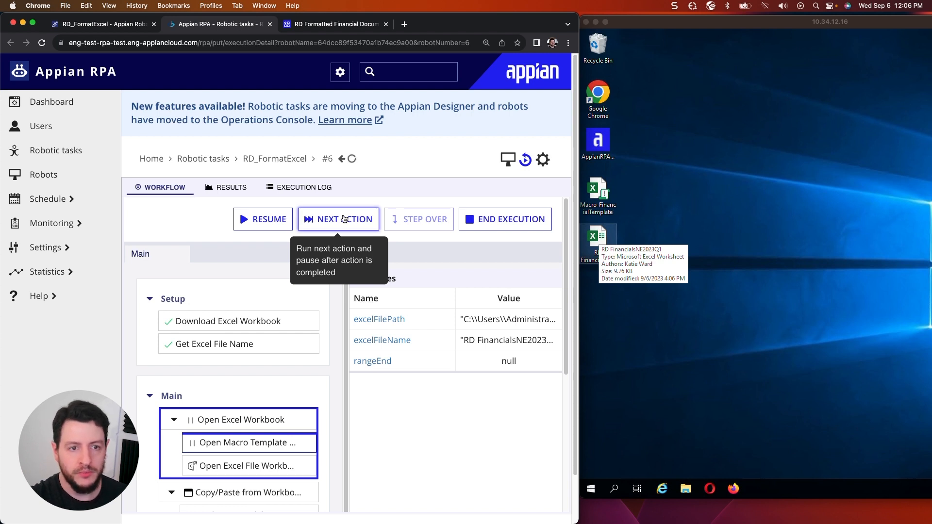
pyautogui.click(338, 219)
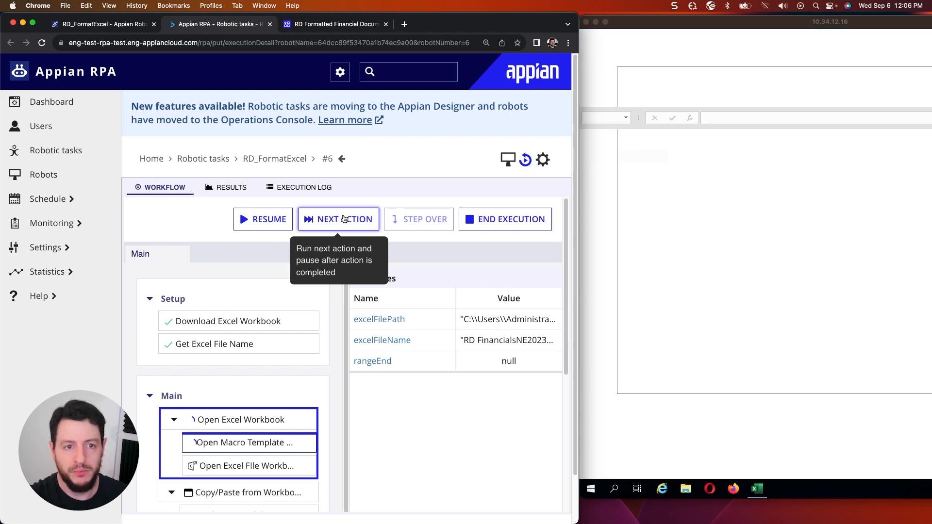
pyautogui.click(338, 218)
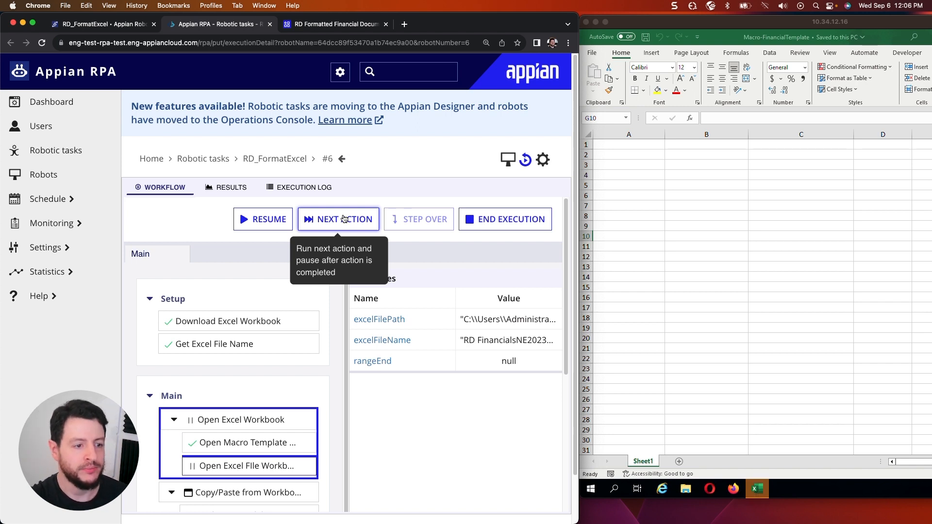
pyautogui.click(338, 218)
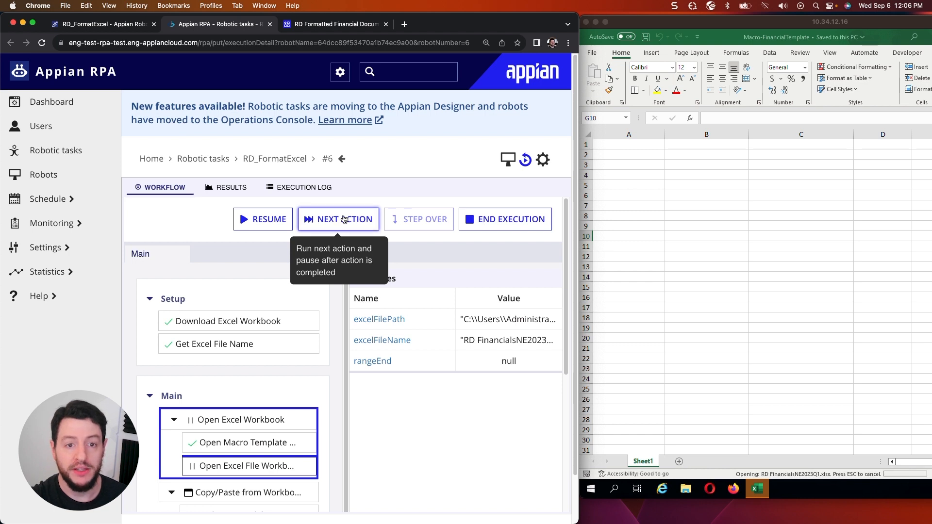
pyautogui.click(337, 219)
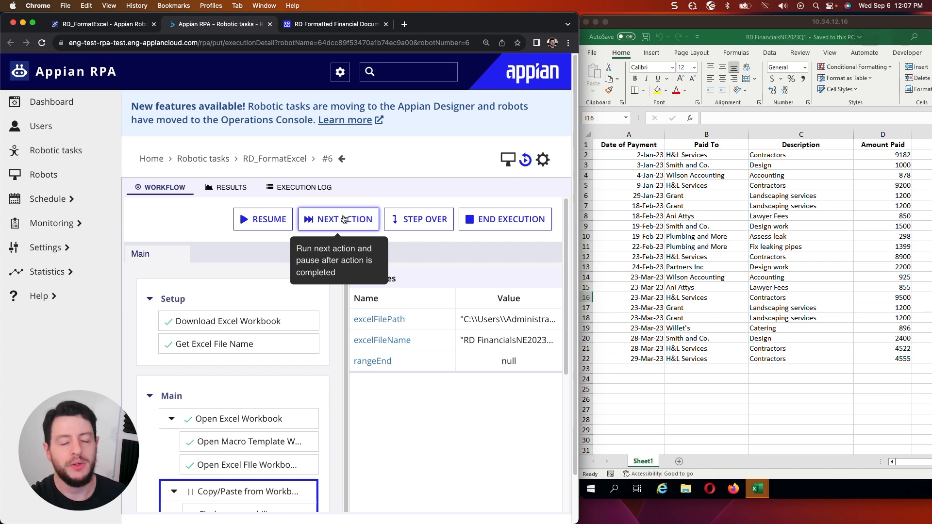
# - Run Find range end (rangeEnd 22), copy and paste the payment data into the template, and close the source workbook
pyautogui.click(337, 218)
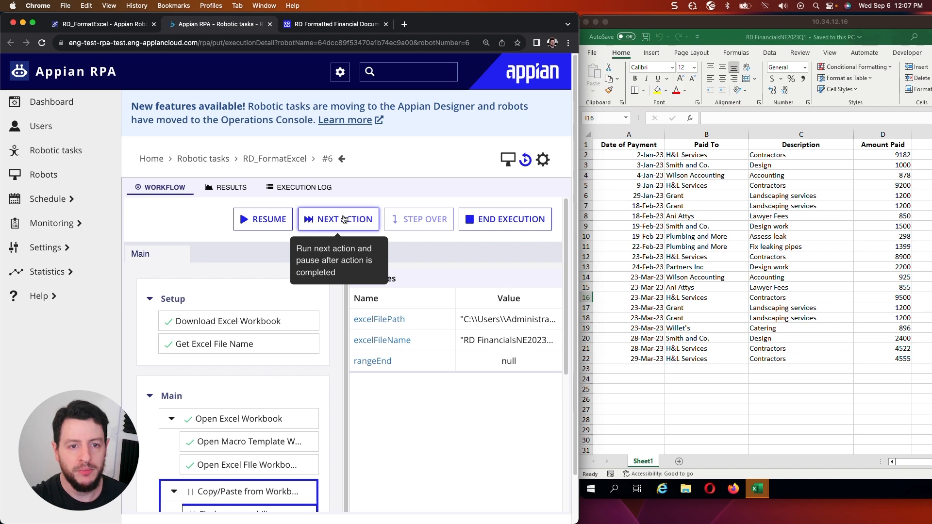
pyautogui.click(338, 219)
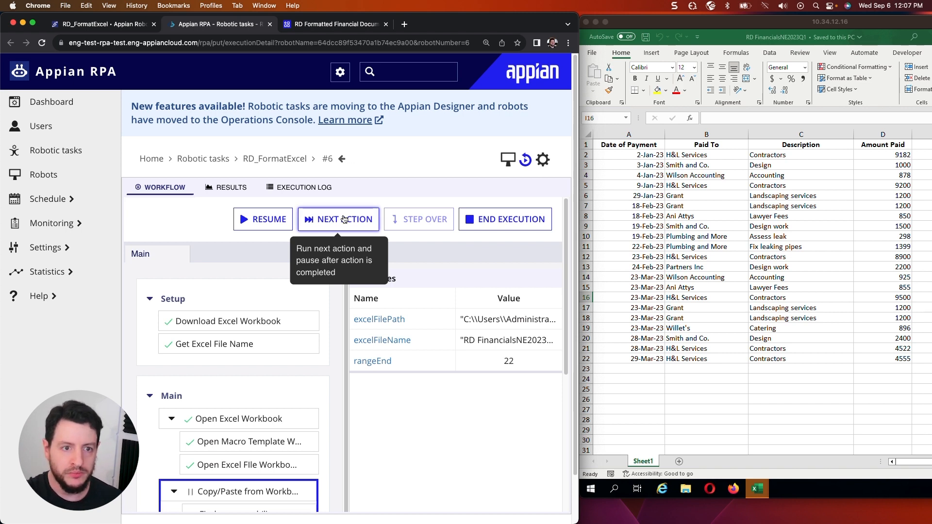
pyautogui.click(338, 219)
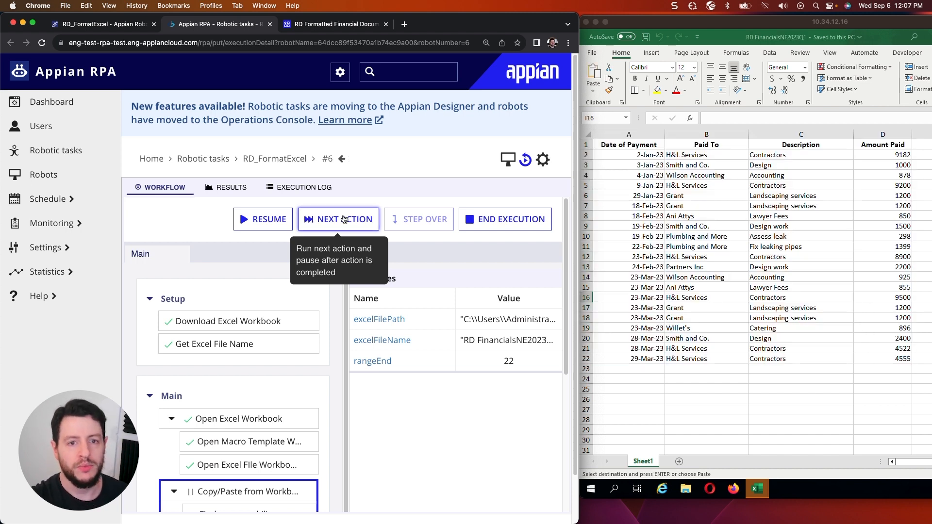
pyautogui.click(337, 219)
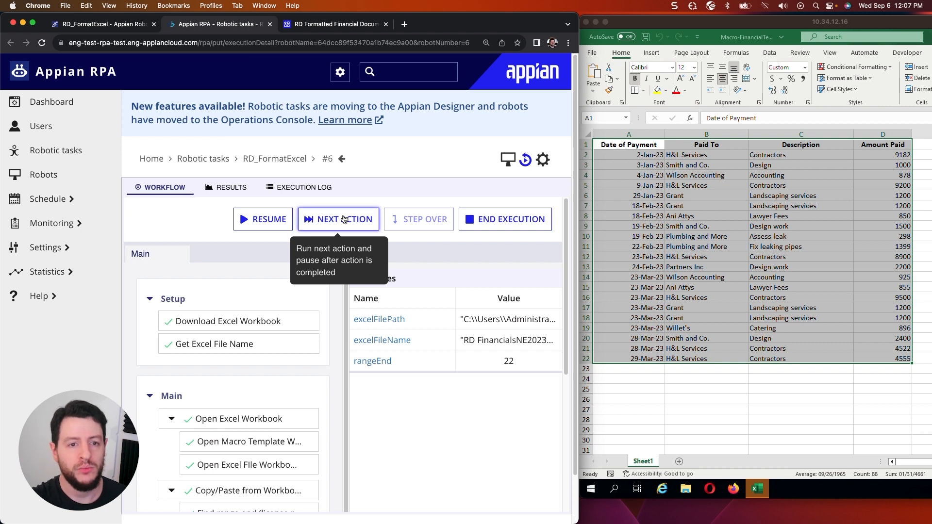
pyautogui.click(338, 218)
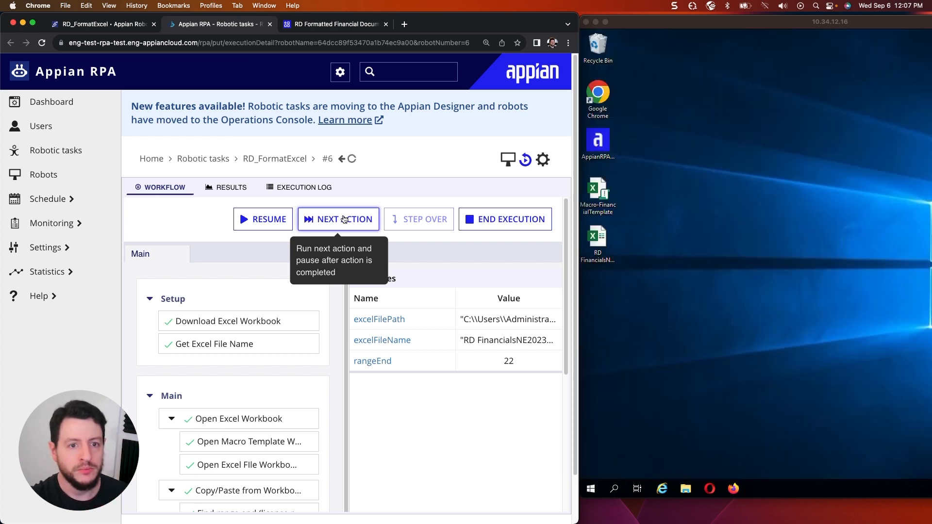
# - Run the formatting macro so the payment data gets formatted dates and dollar amounts
pyautogui.click(338, 218)
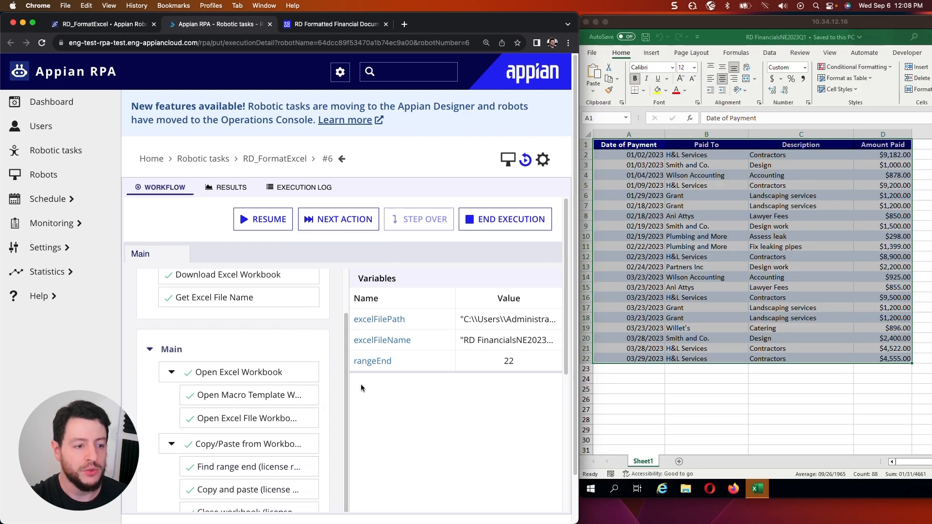
pyautogui.scroll(-3)
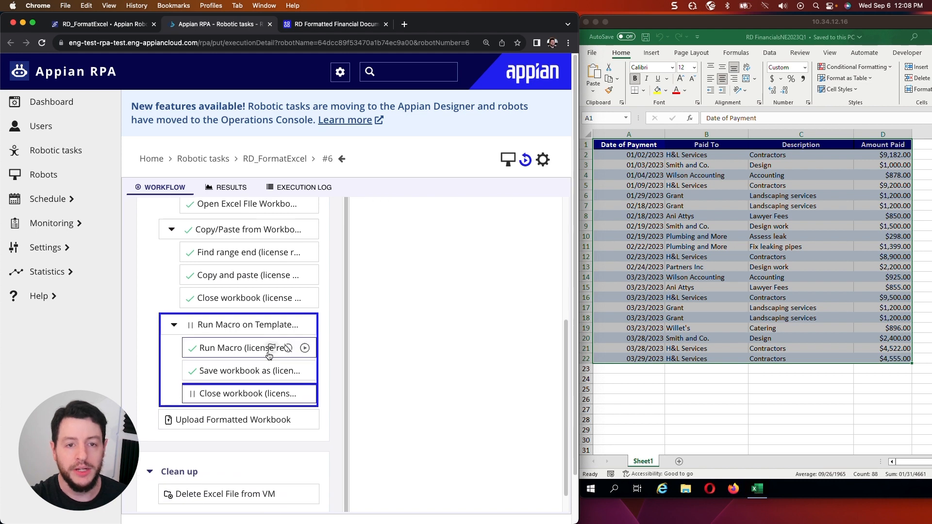
pyautogui.moveTo(249, 347)
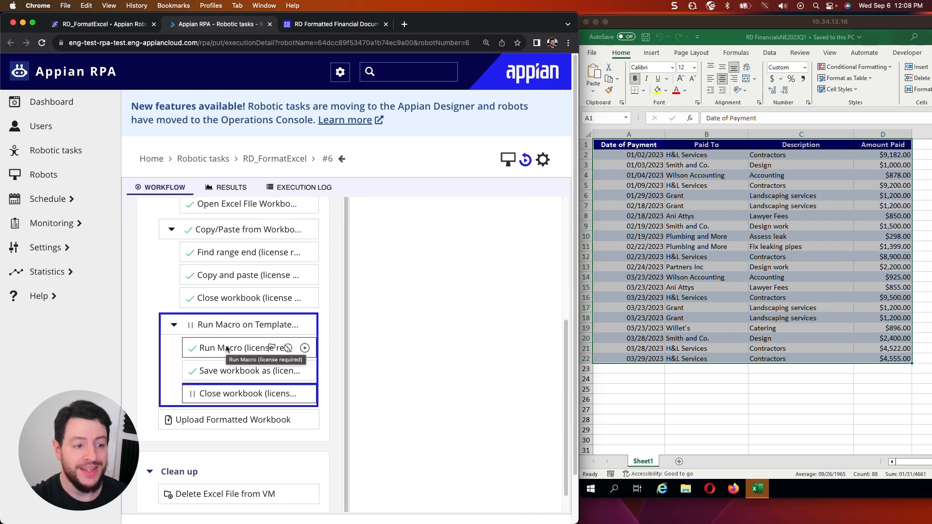
pyautogui.moveTo(249, 370)
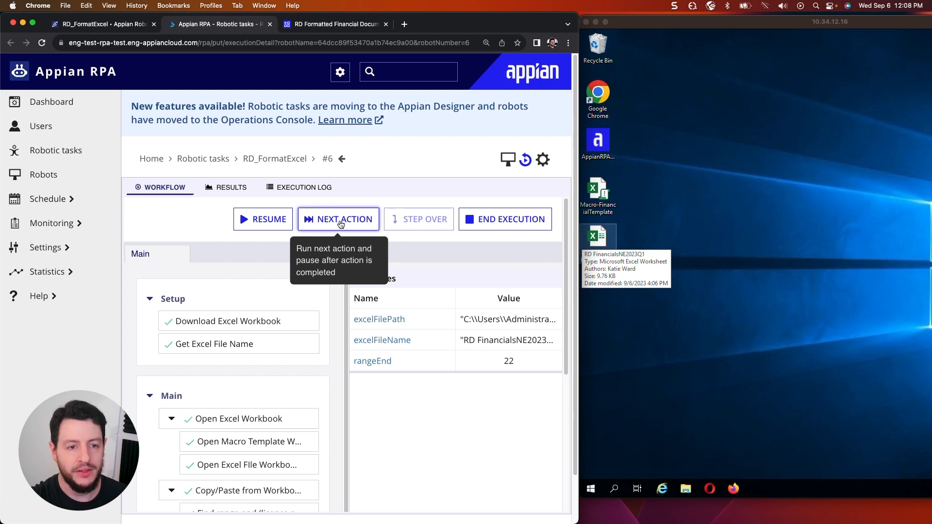
# - Run Upload Formatted Workbook and Delete Excel File from VM so the execution ends
pyautogui.click(338, 218)
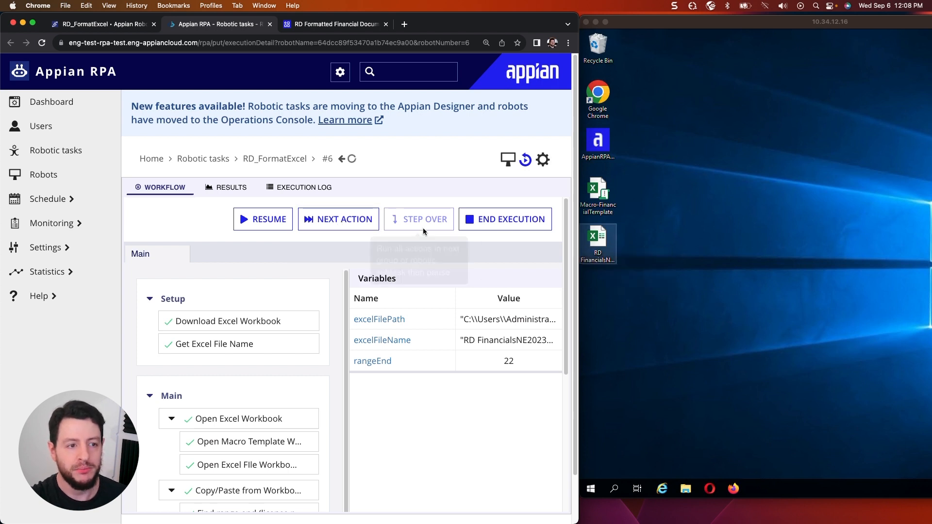
pyautogui.moveTo(338, 220)
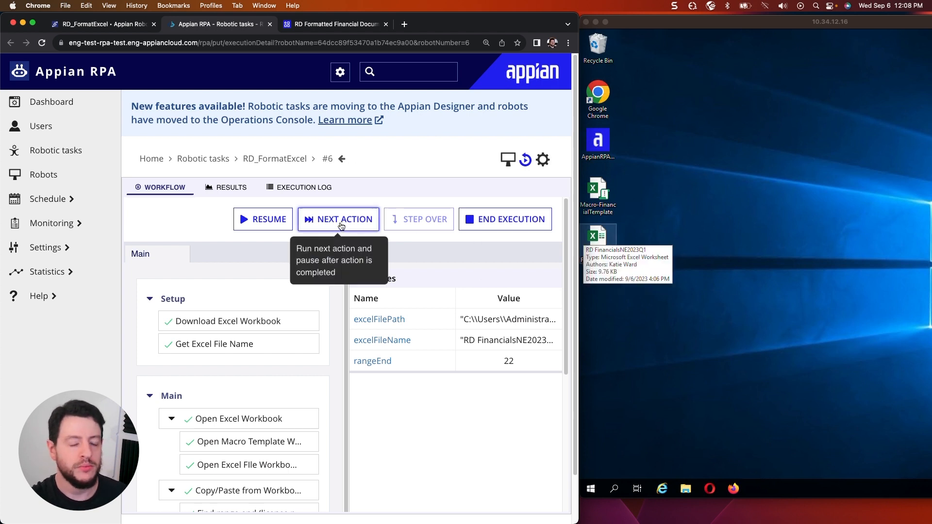
pyautogui.click(343, 218)
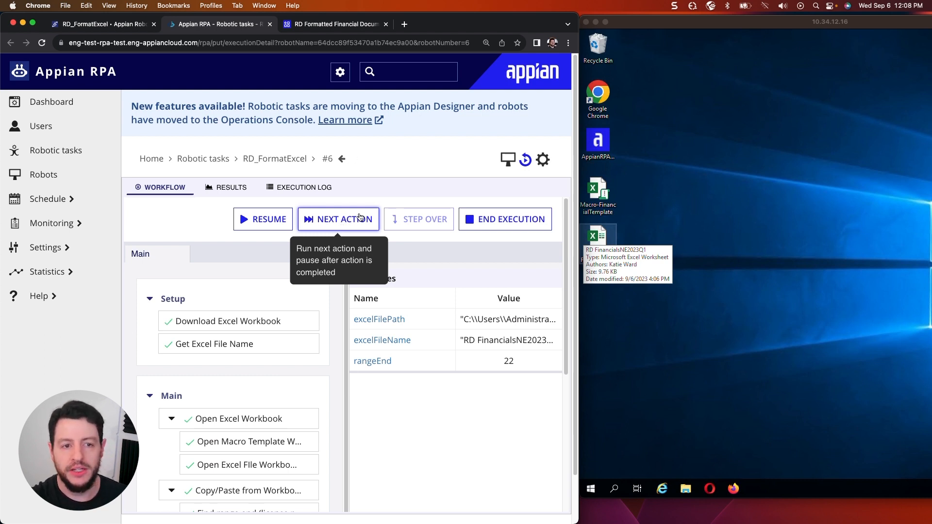
pyautogui.click(337, 219)
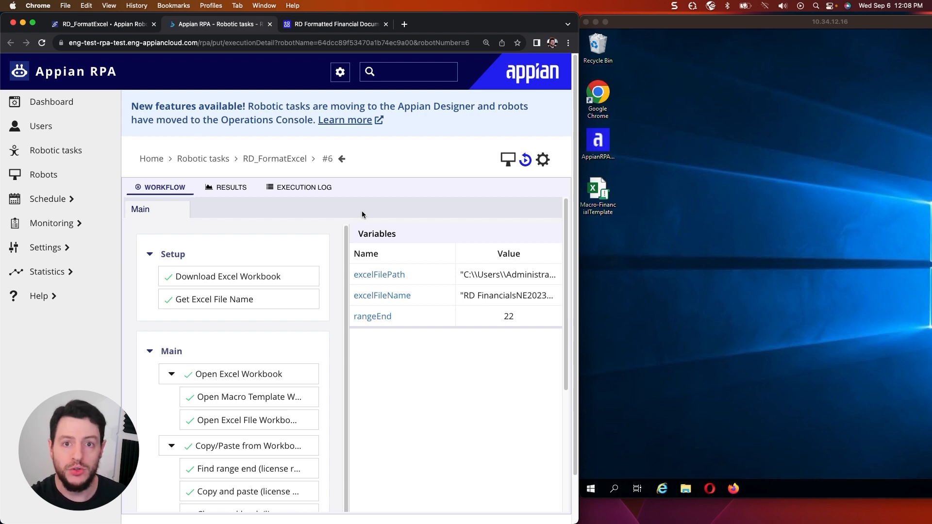
pyautogui.moveTo(366, 214)
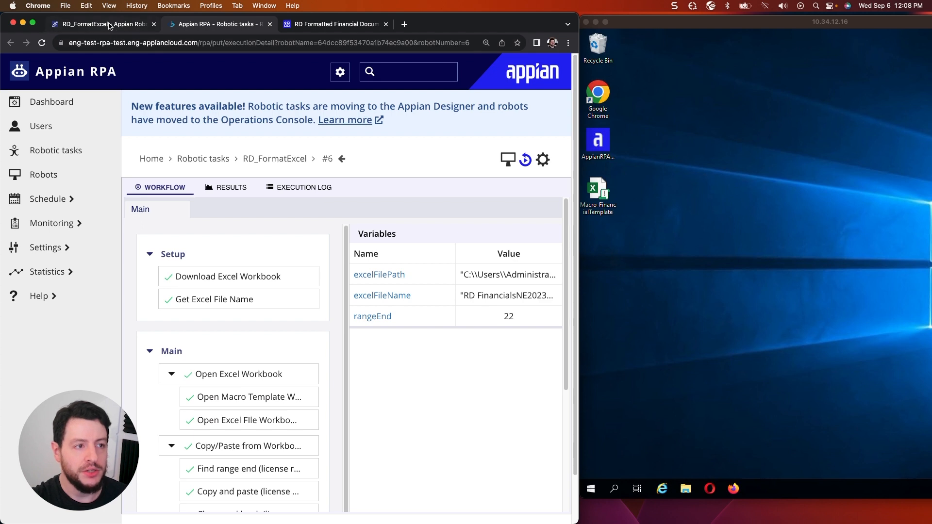
# - Refresh the RD Formatted Financial Documents folder to show the uploaded RD FinancialsNE2023Q1 - Formatted XLSX
pyautogui.click(335, 23)
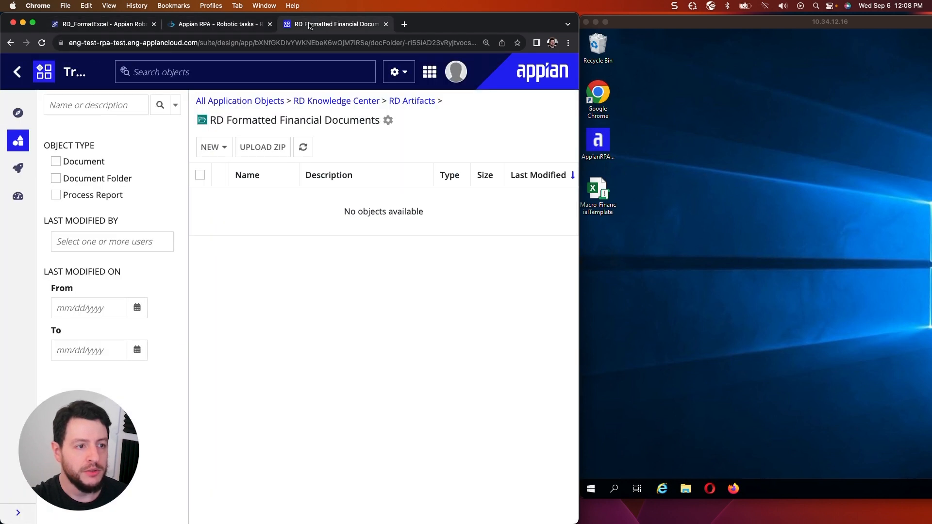
pyautogui.click(302, 147)
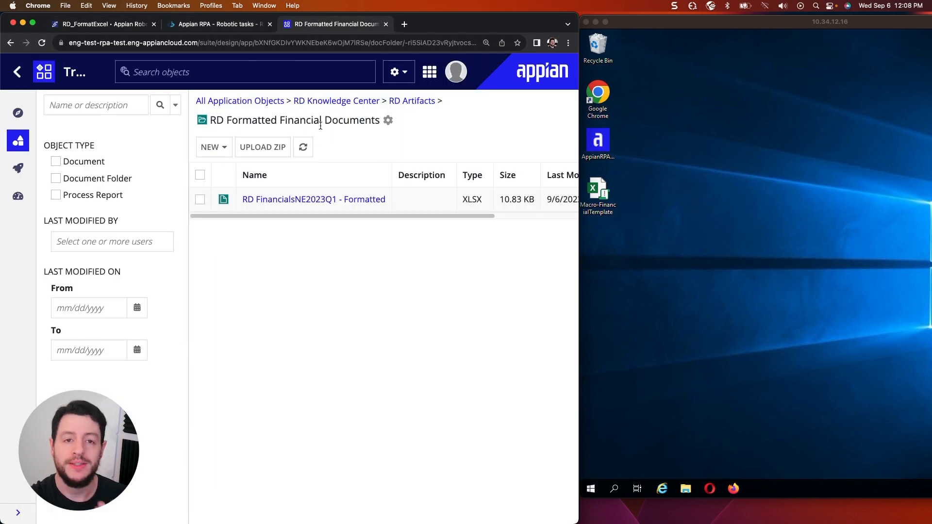
pyautogui.moveTo(395, 297)
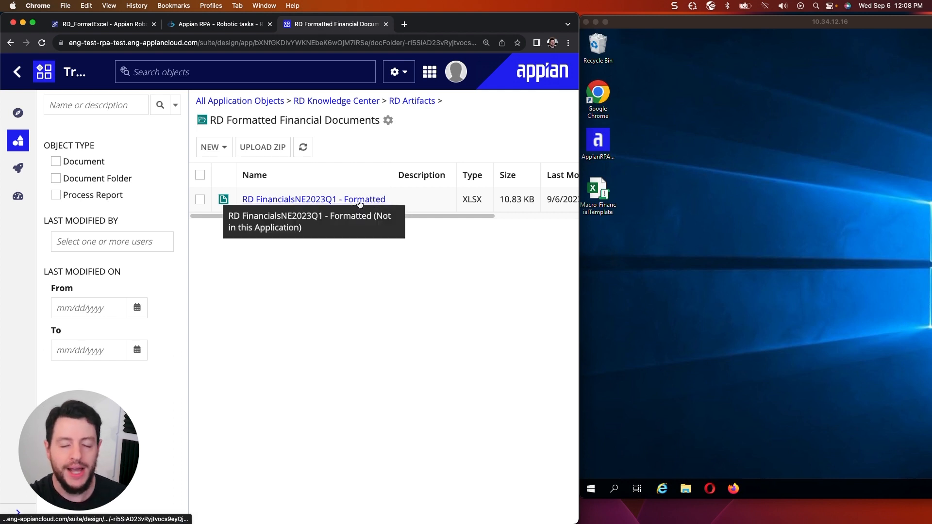
pyautogui.moveTo(430, 286)
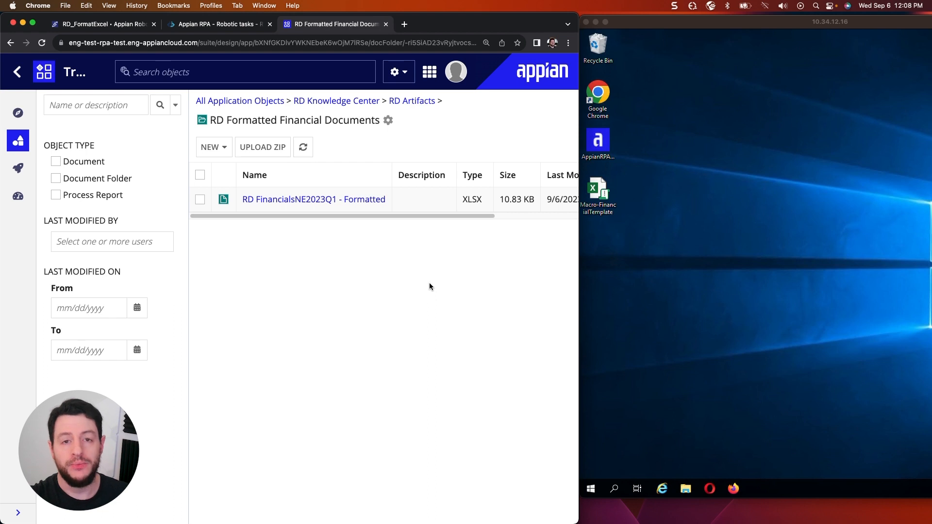